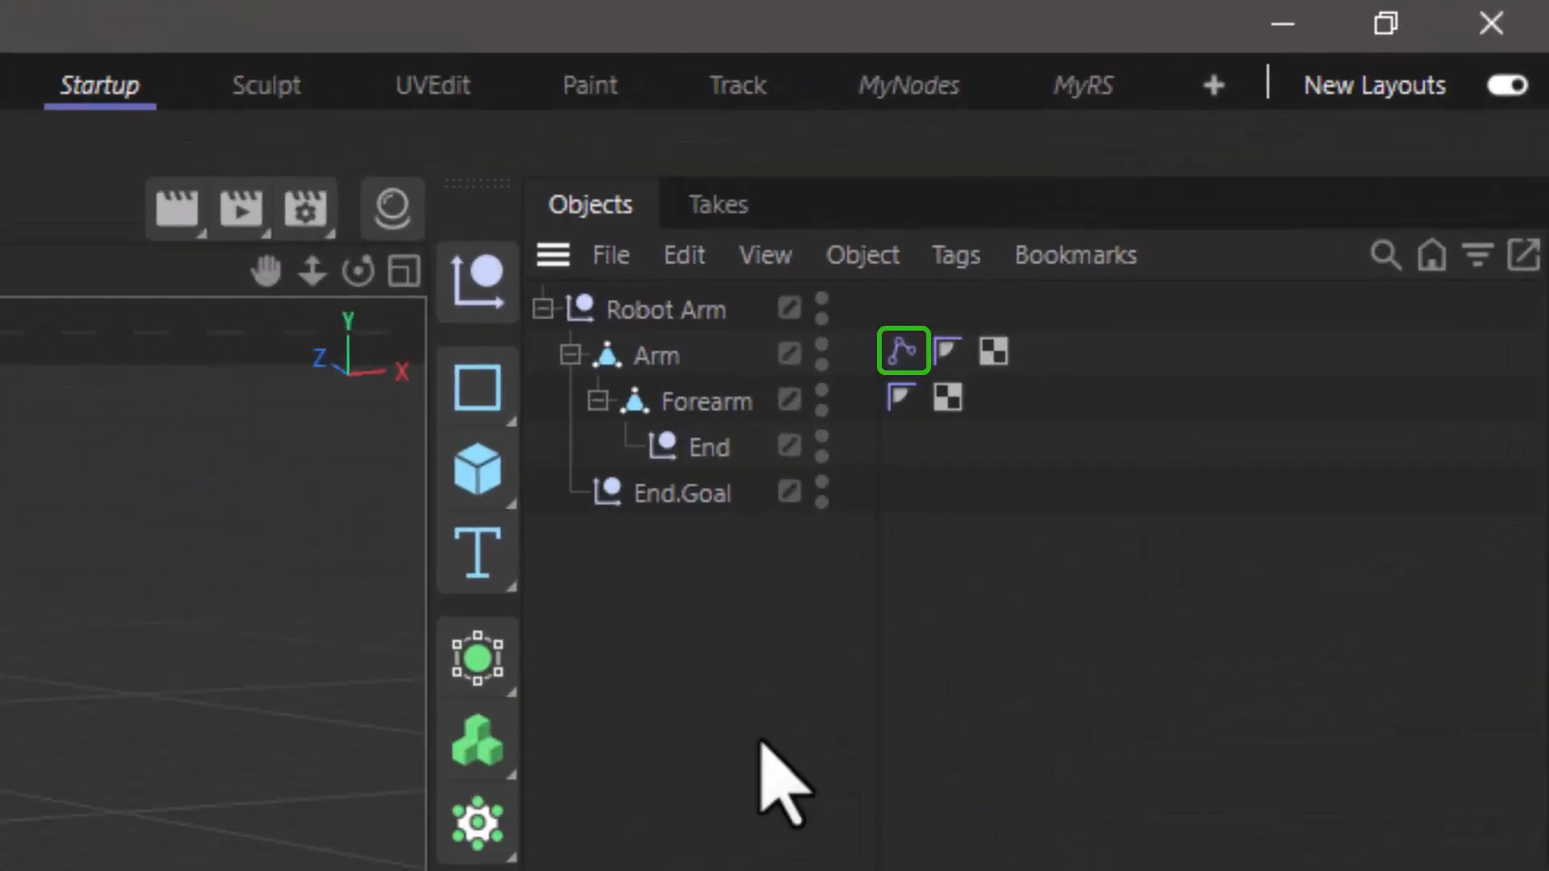
pyautogui.moveTo(835, 735)
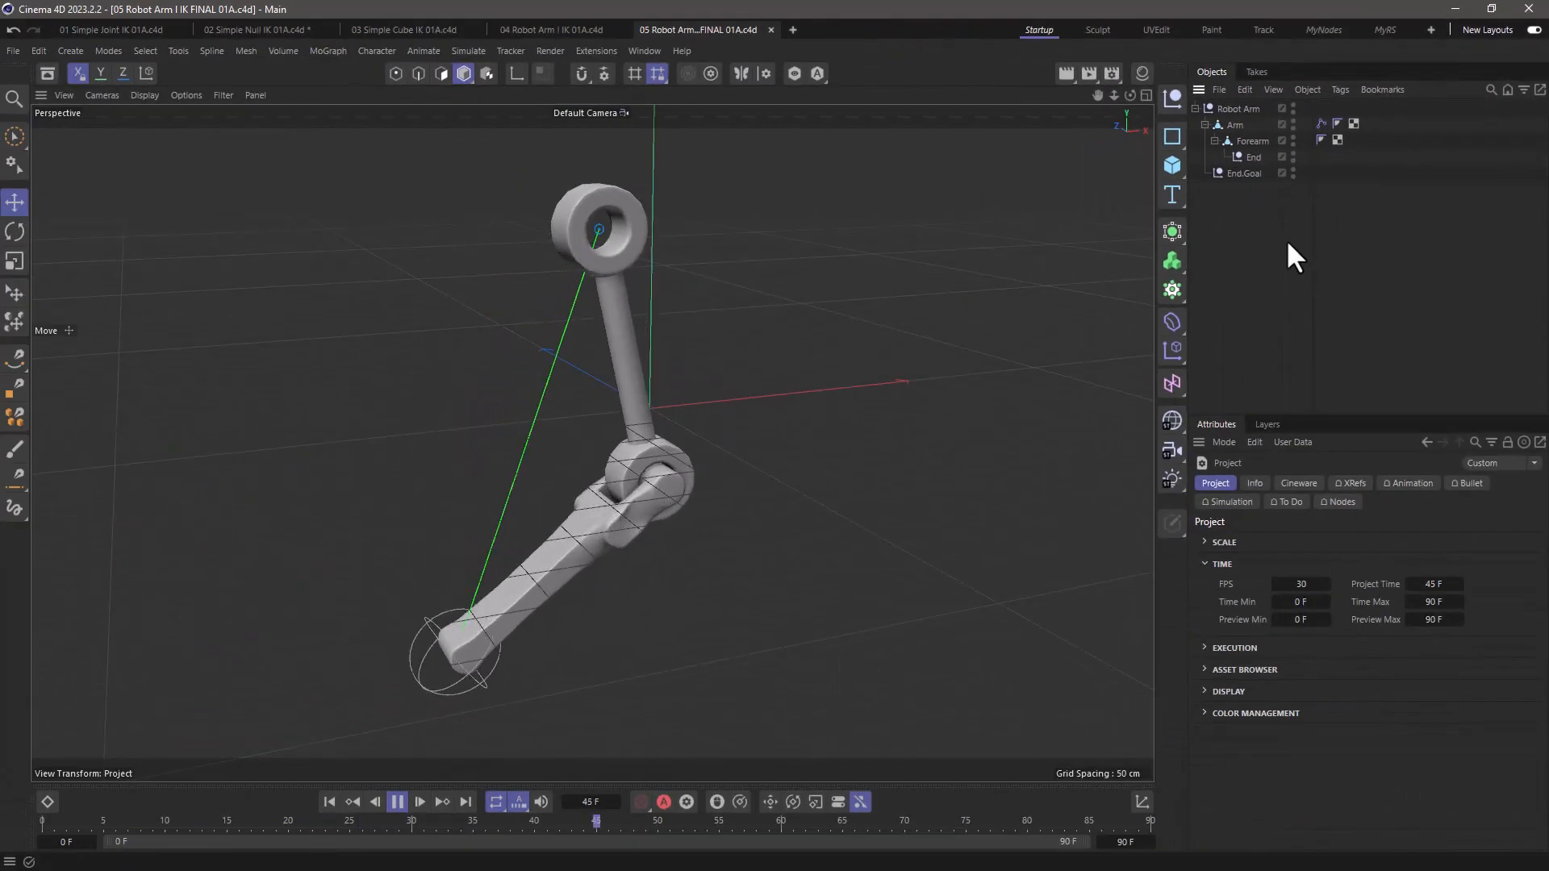
# Scrub the robot arm timeline, then bring up the 01 Simple Joint IK 01A.c4d document
pyautogui.moveTo(595, 819); pyautogui.dragTo(225, 820)
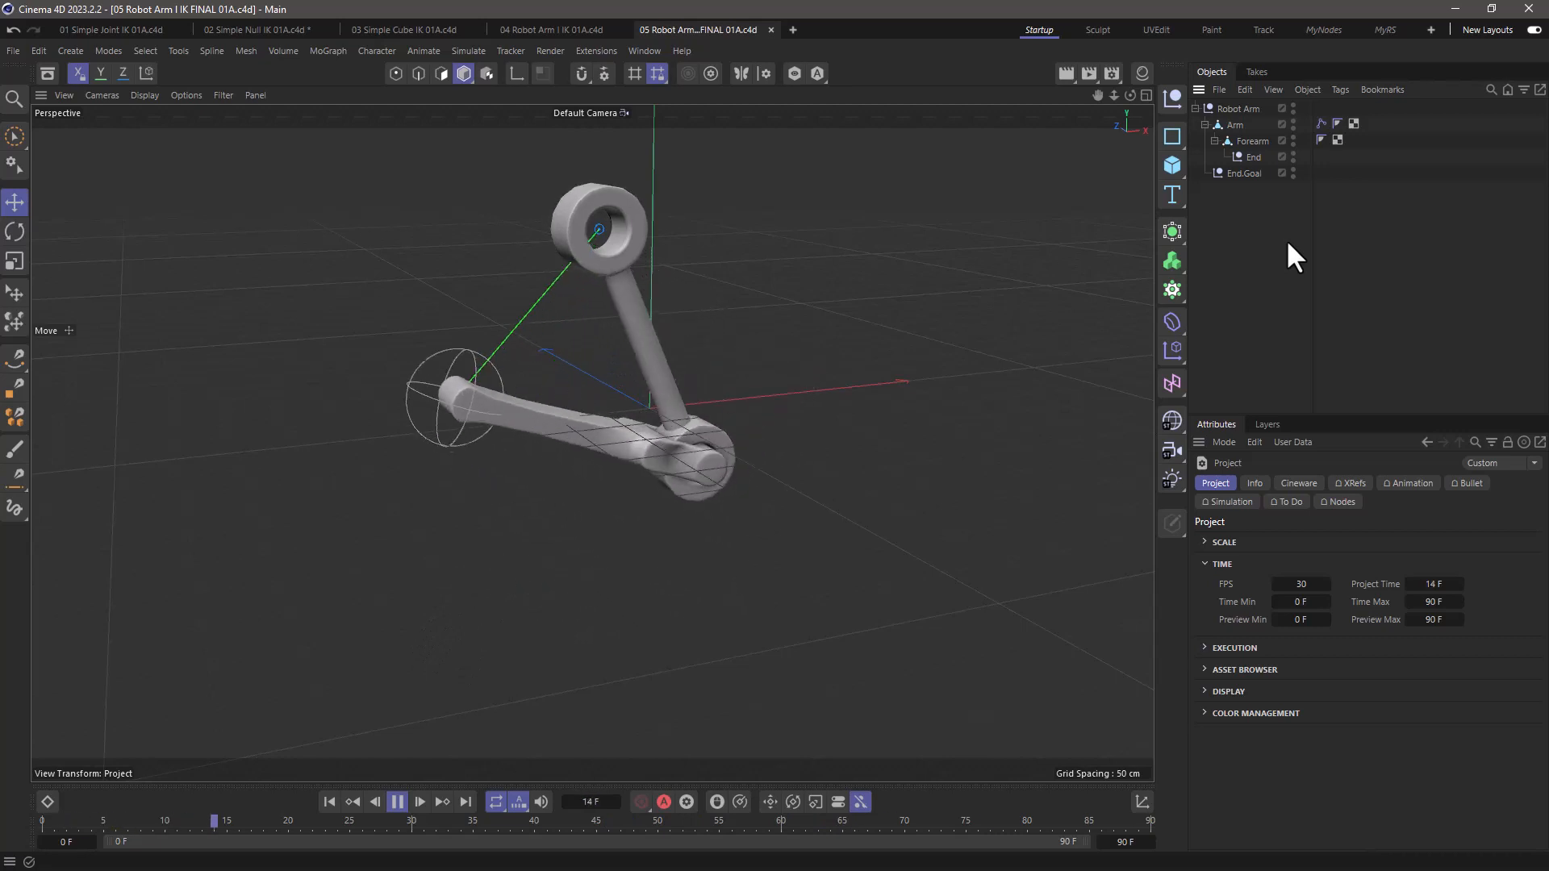
pyautogui.click(107, 29)
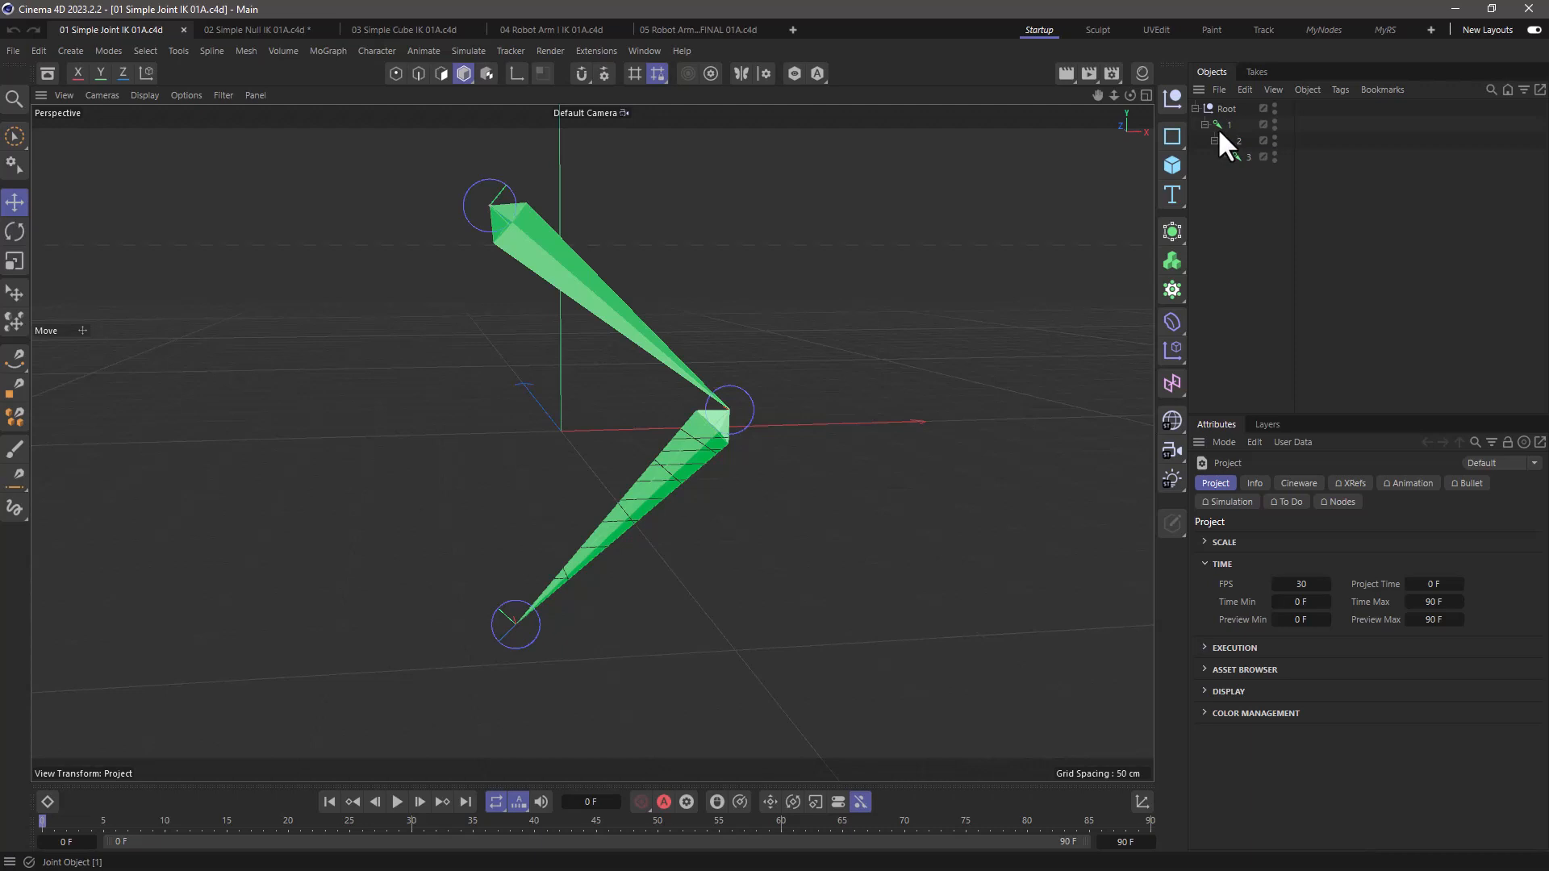
# Give joint 1 an IK tag ending at joint 3 with a goal, then switch to 02 Simple Null IK
pyautogui.click(1239, 156)
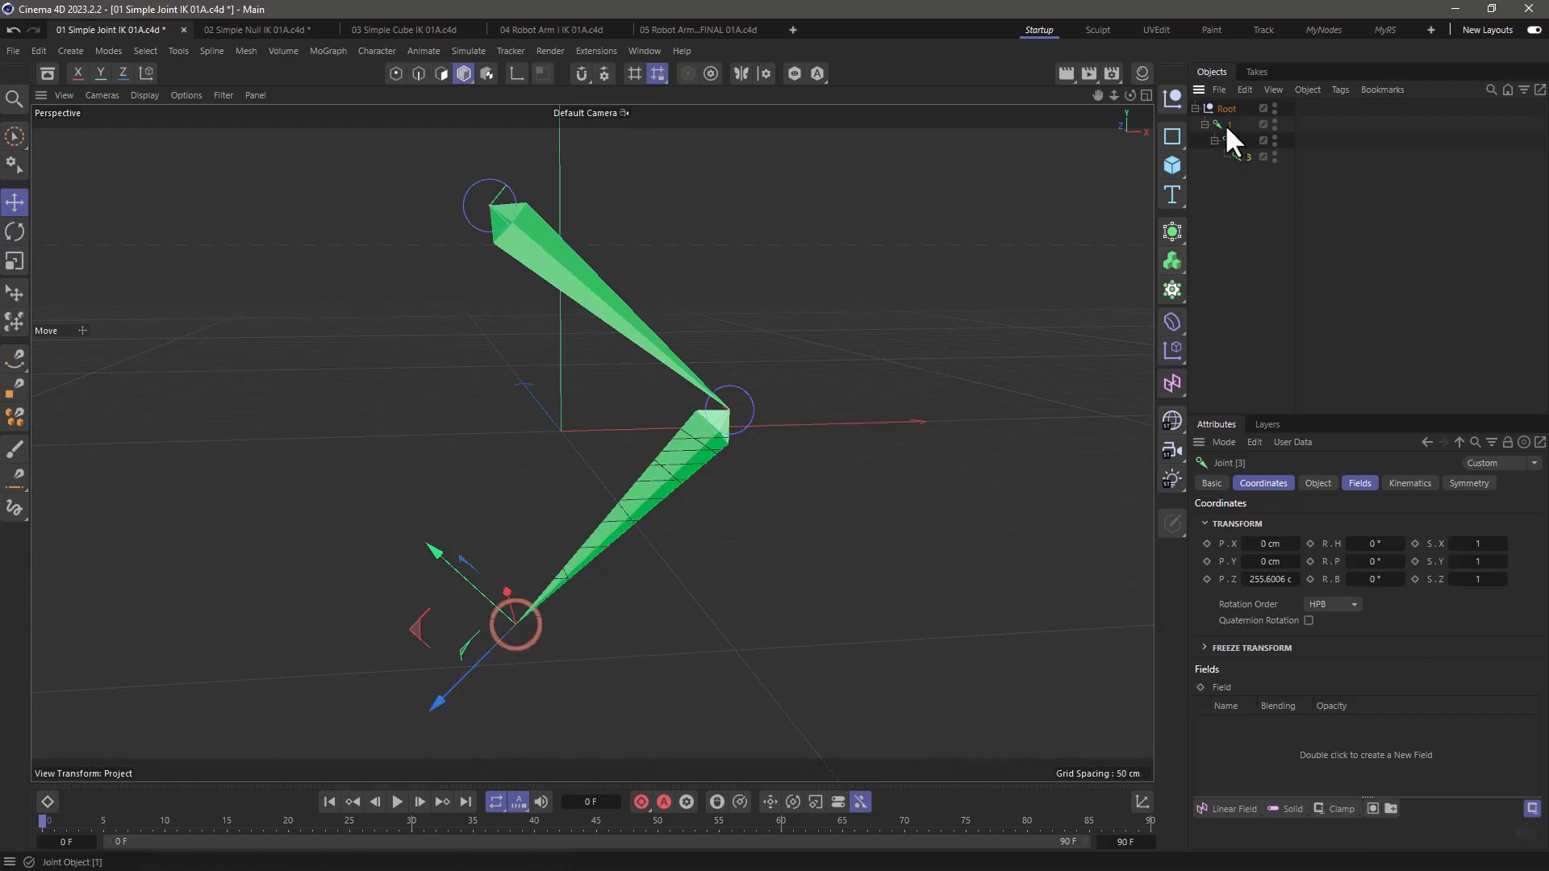
pyautogui.rightClick(1231, 128)
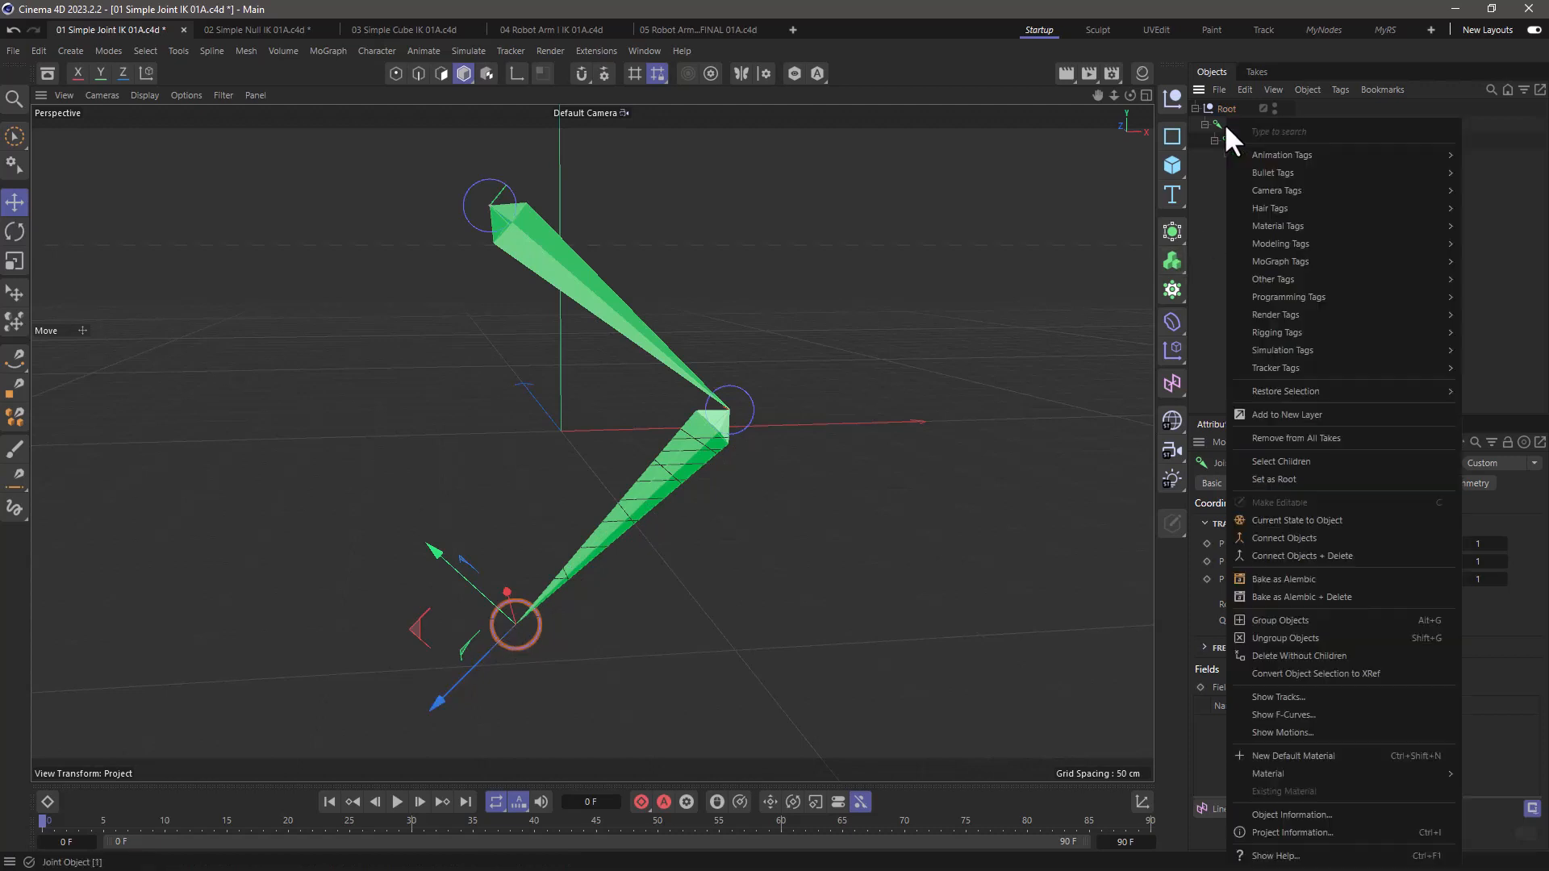
pyautogui.moveTo(1277, 332)
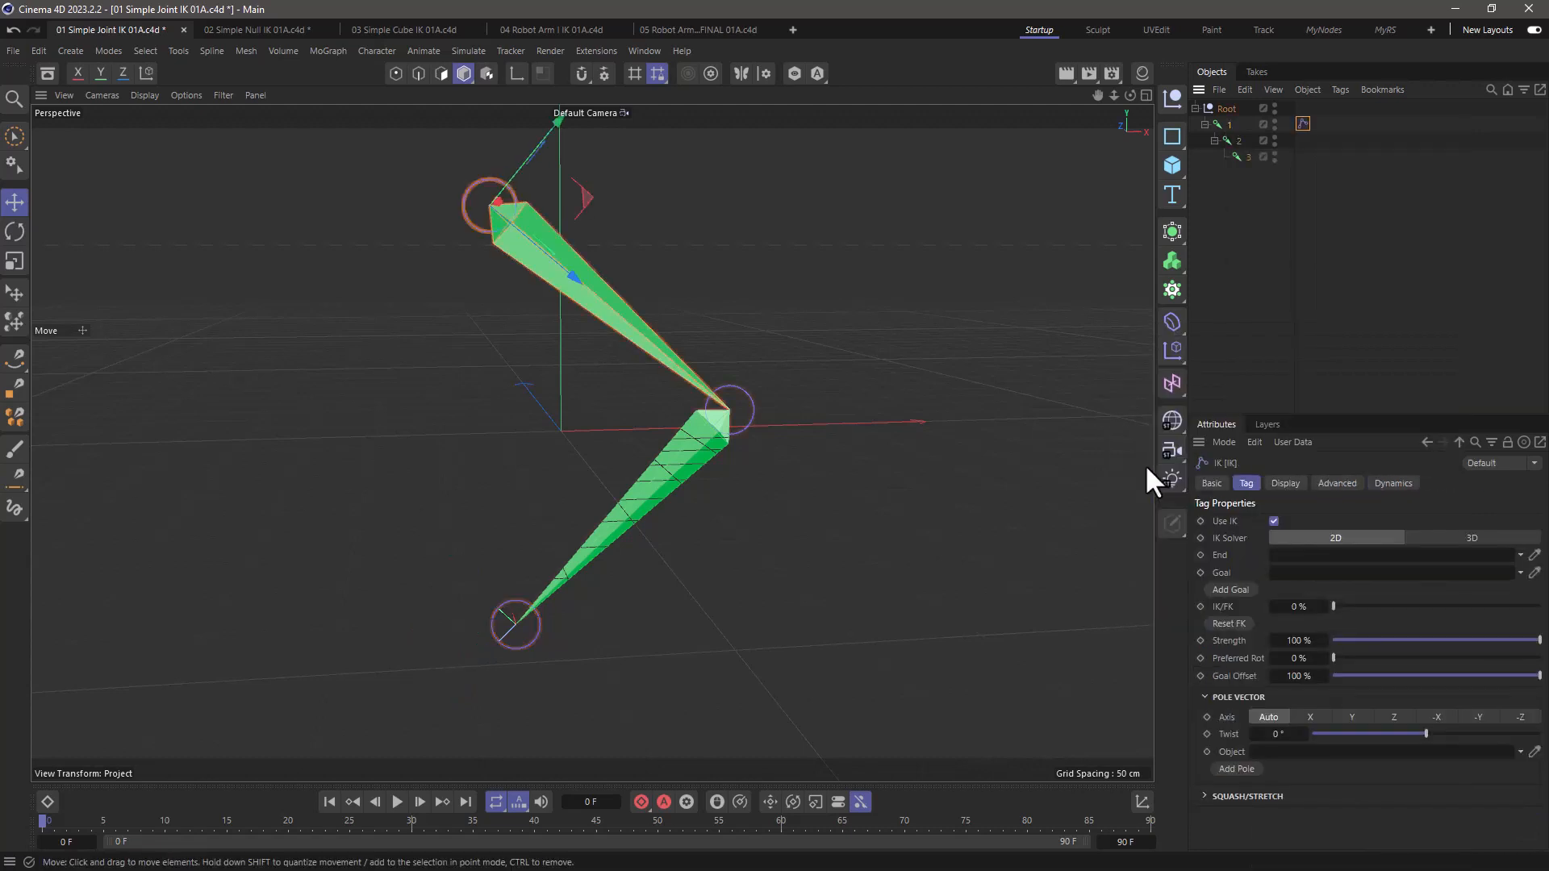
pyautogui.click(1246, 157)
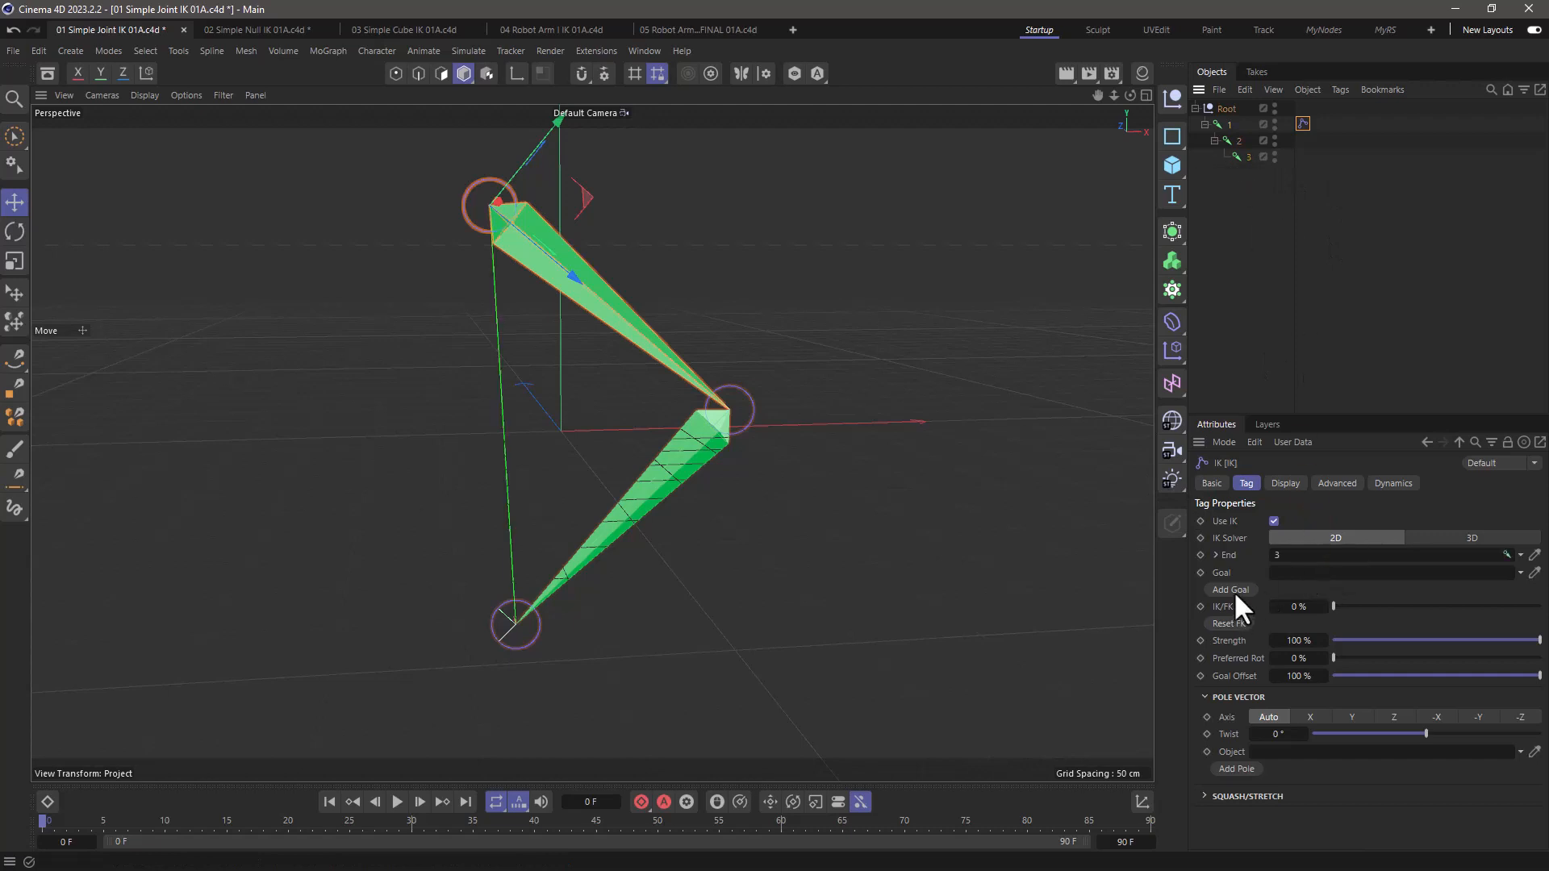
pyautogui.click(1230, 590)
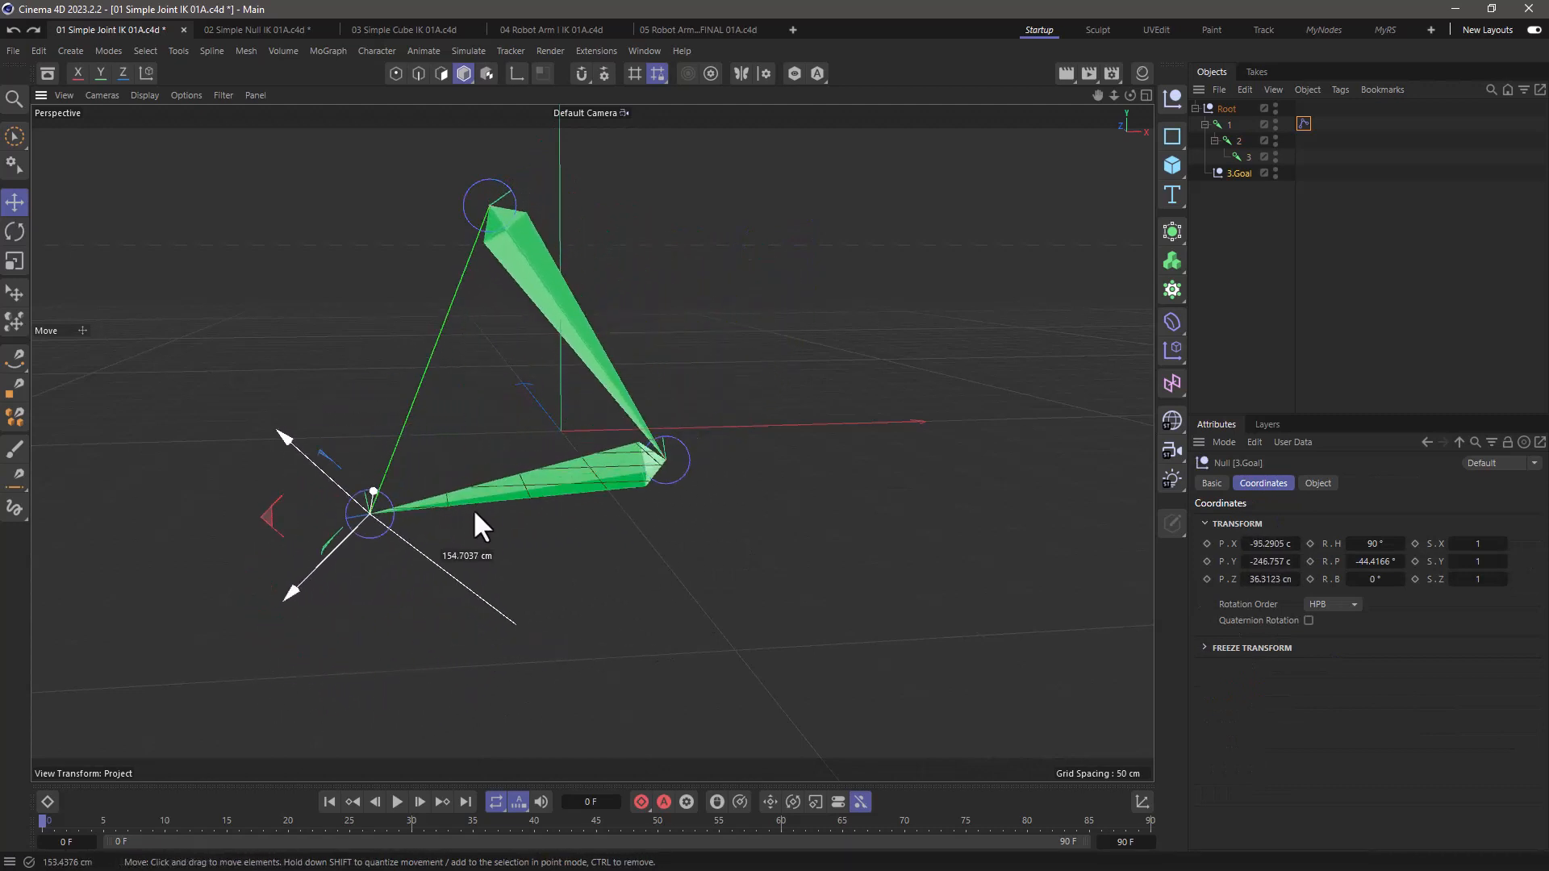
pyautogui.click(259, 29)
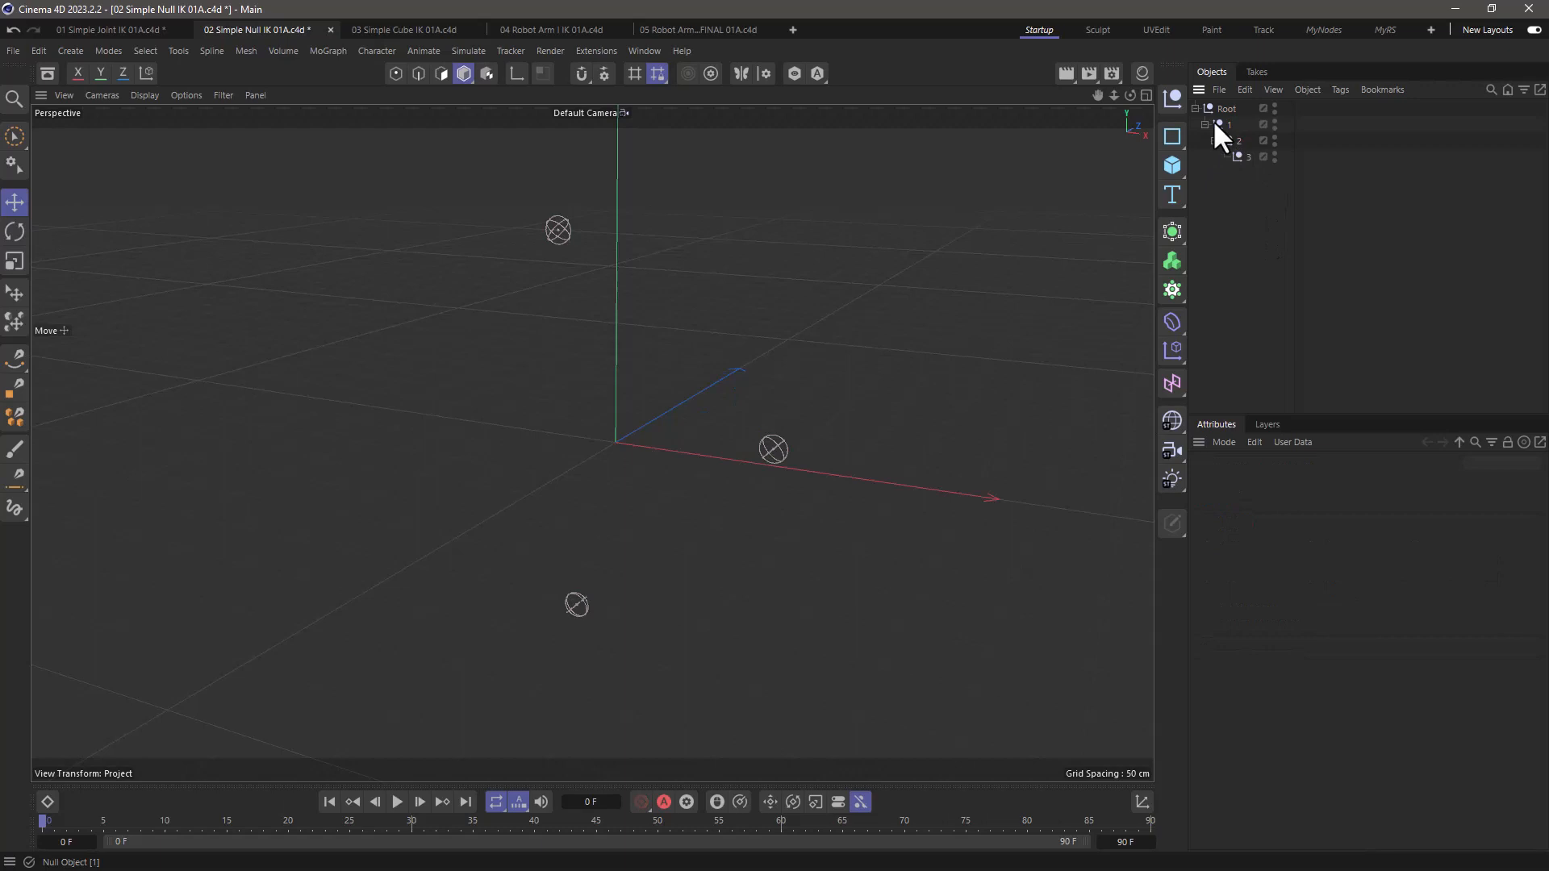
# Add an IK tag to null 1 ending at null 3, with a 3.Goal null
pyautogui.rightClick(1224, 124)
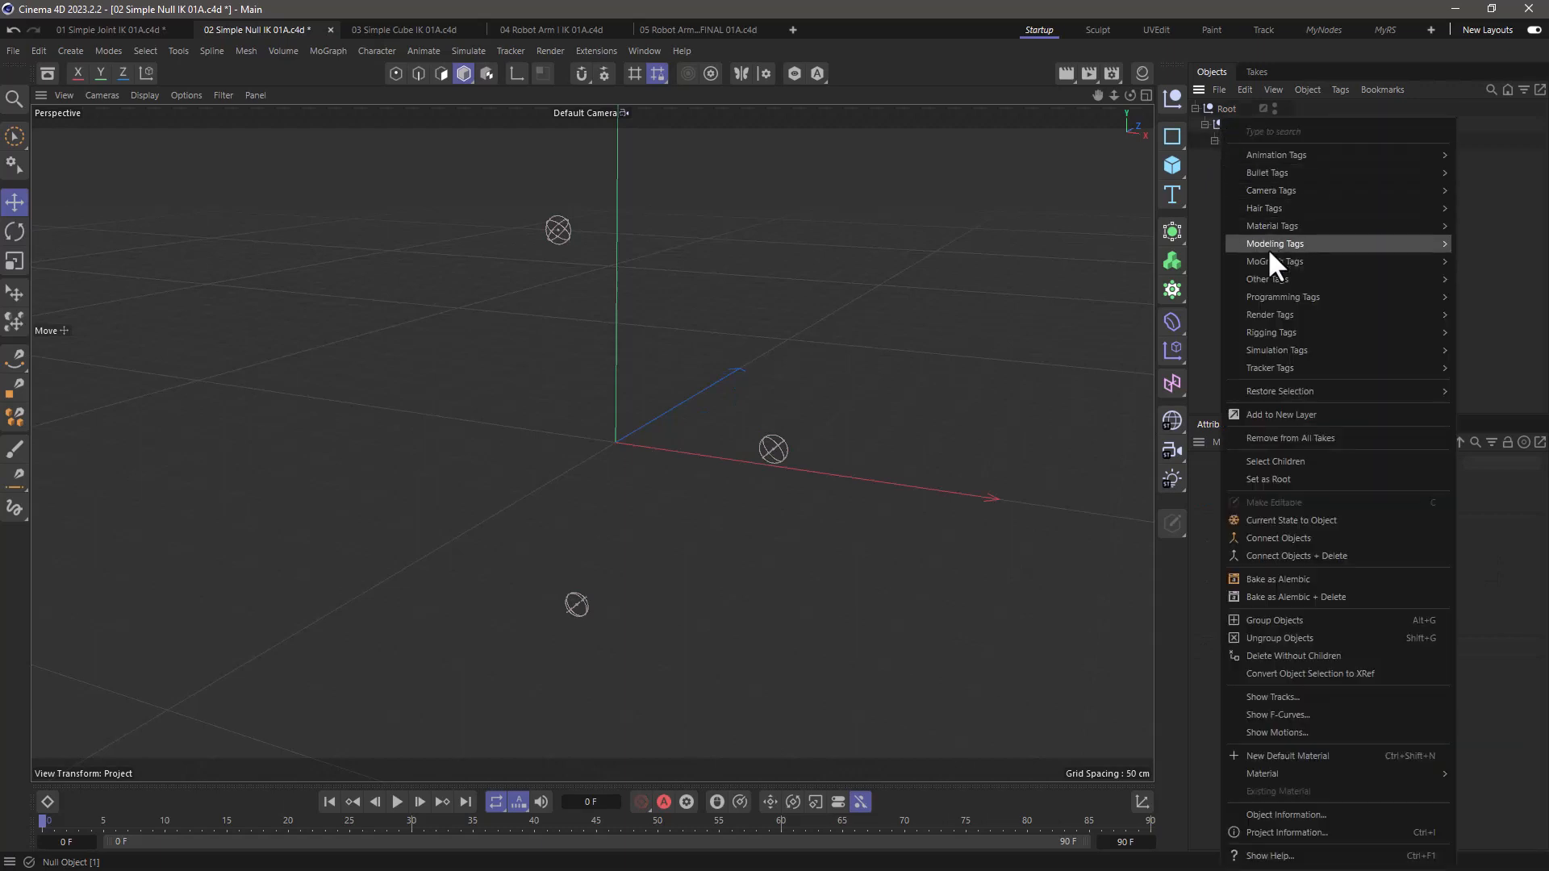
pyautogui.moveTo(1271, 331)
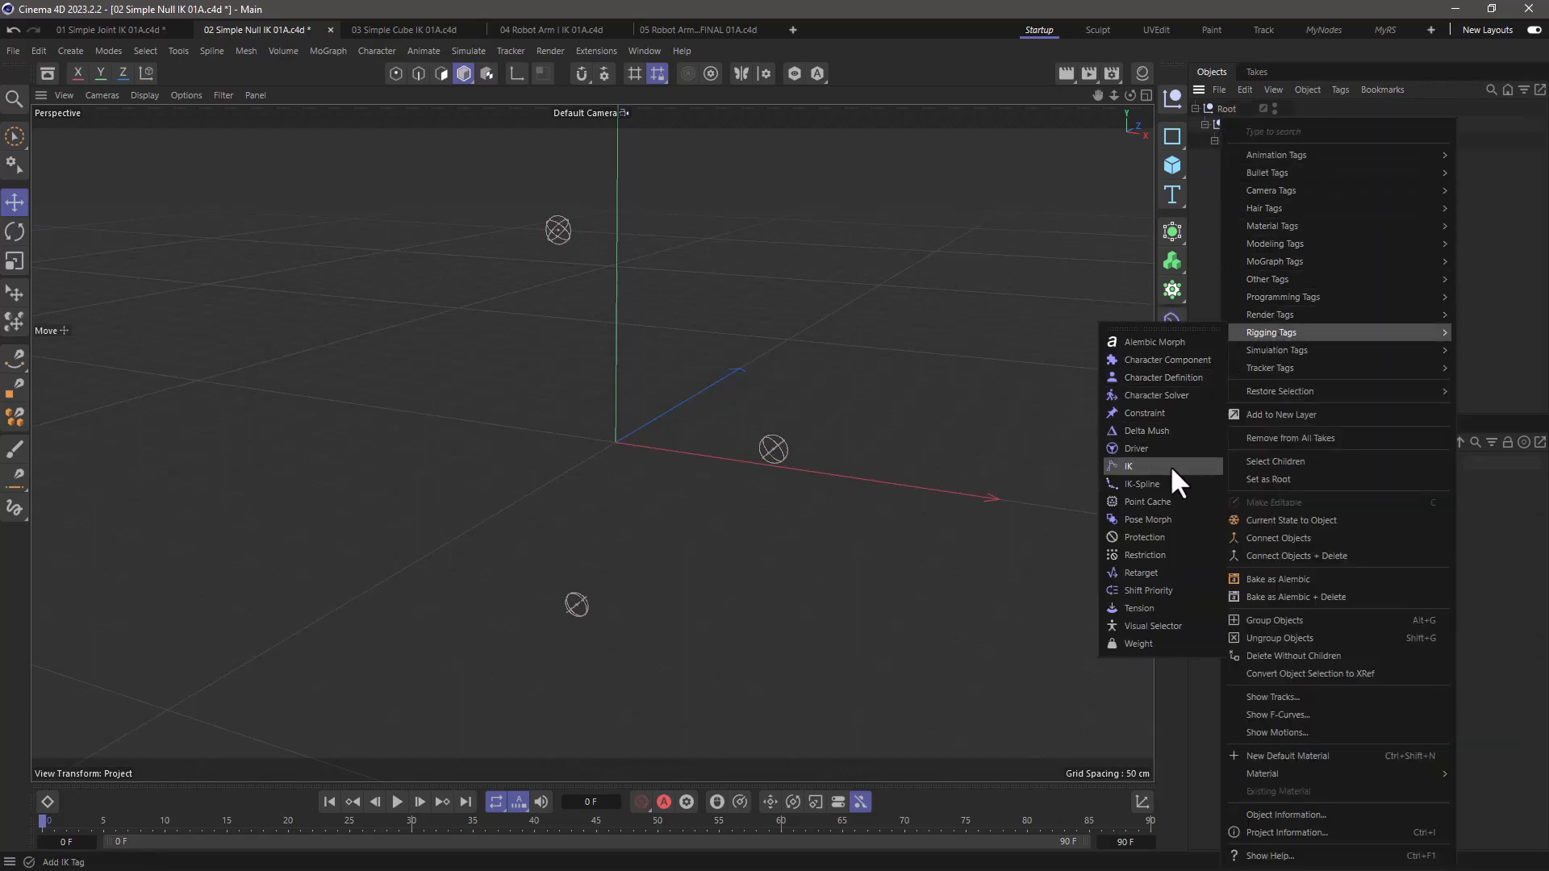
pyautogui.click(1127, 465)
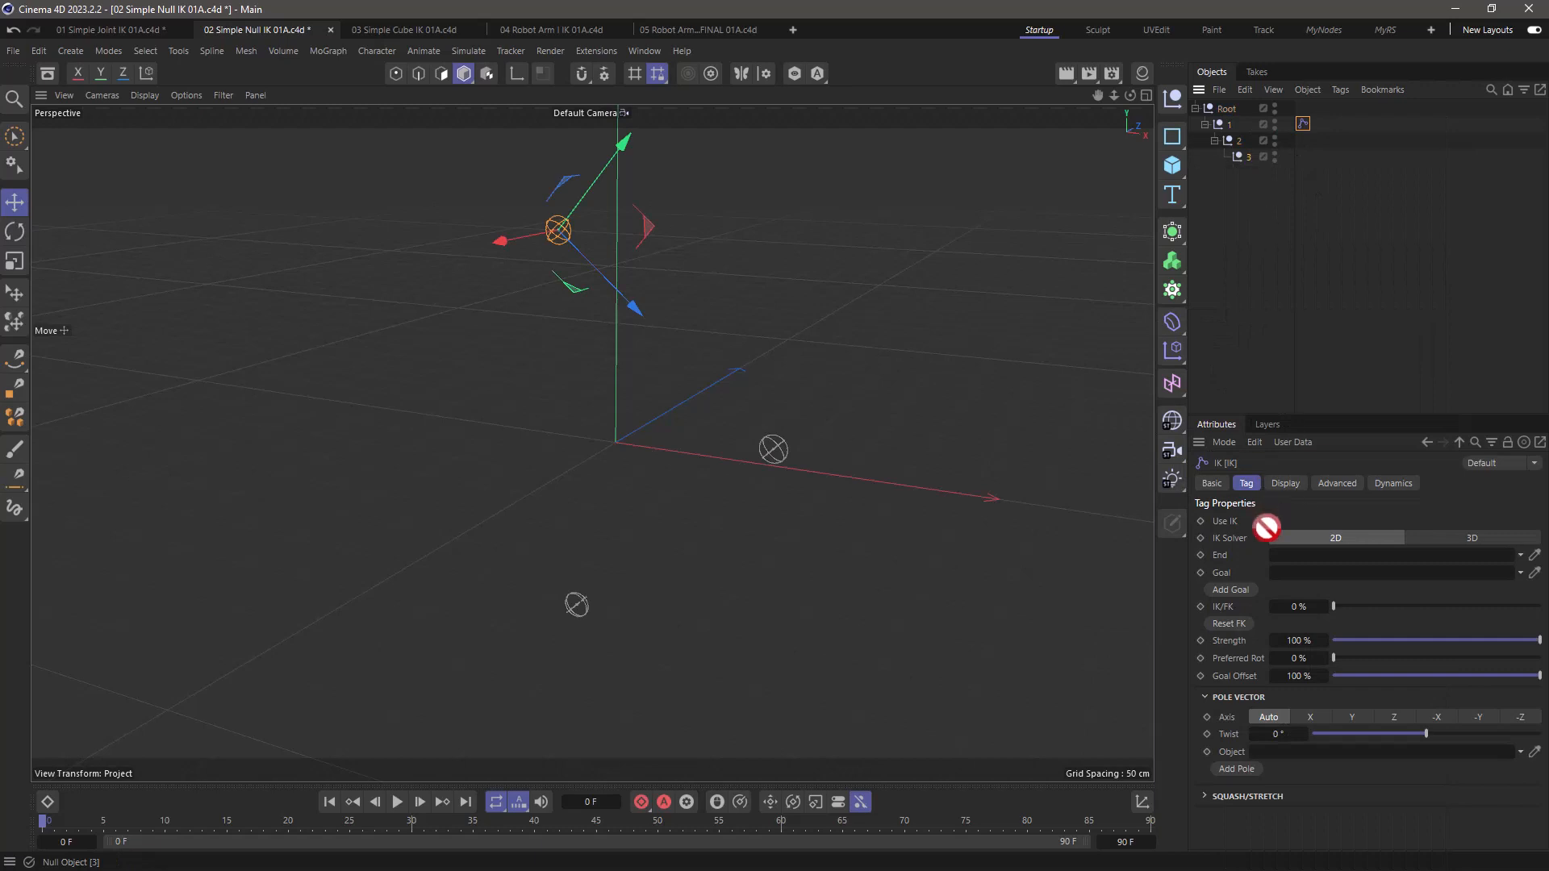
pyautogui.click(1231, 590)
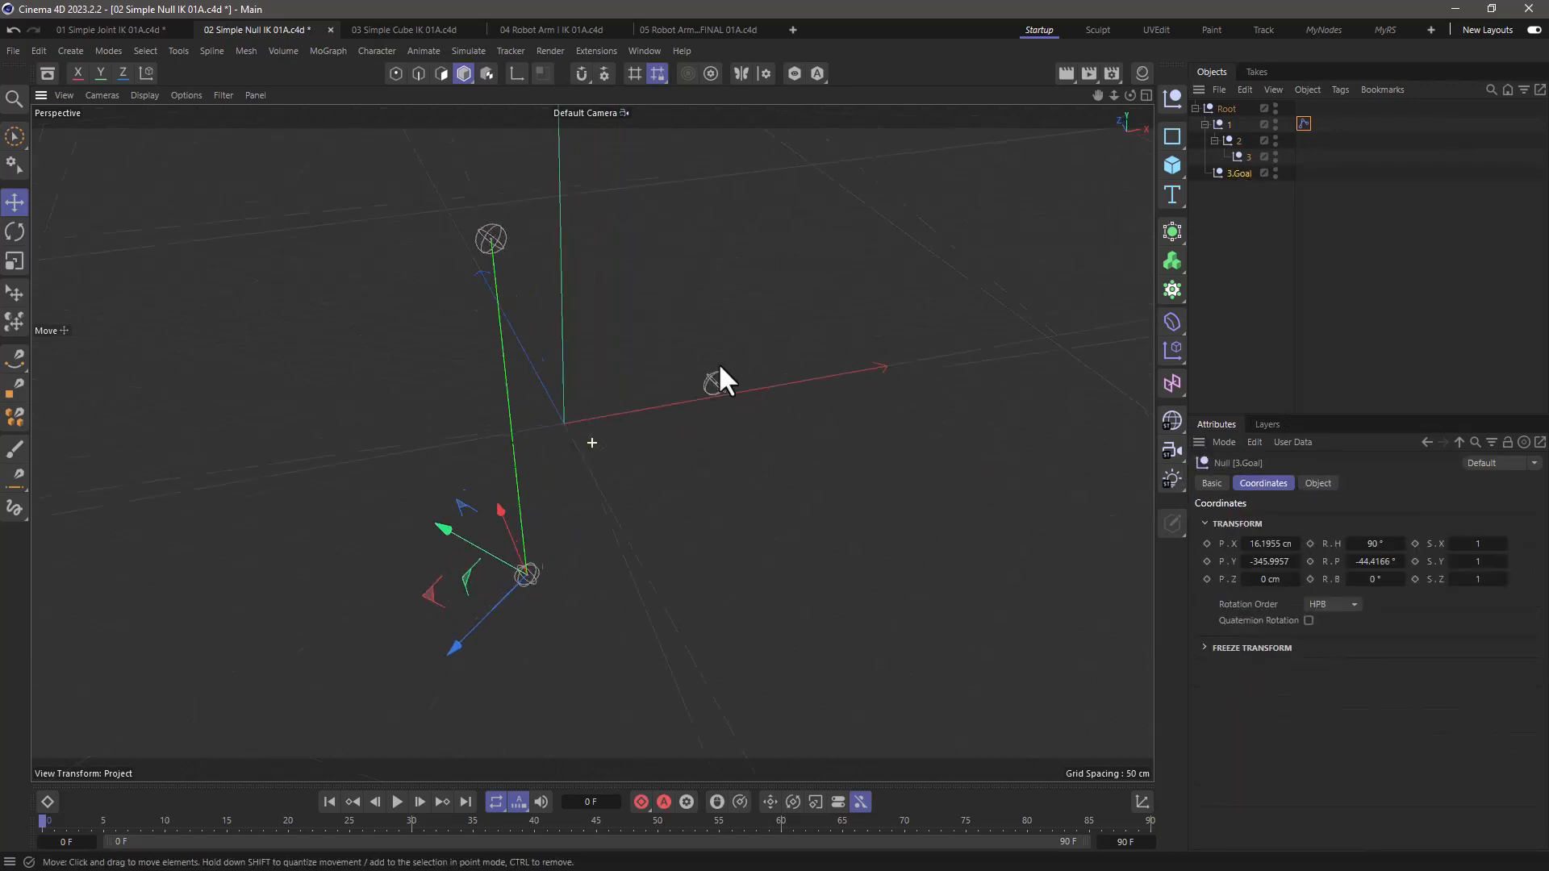
# Drag 3.Goal to three positions so the null chain swings after it
pyautogui.moveTo(528, 573); pyautogui.dragTo(360, 445)
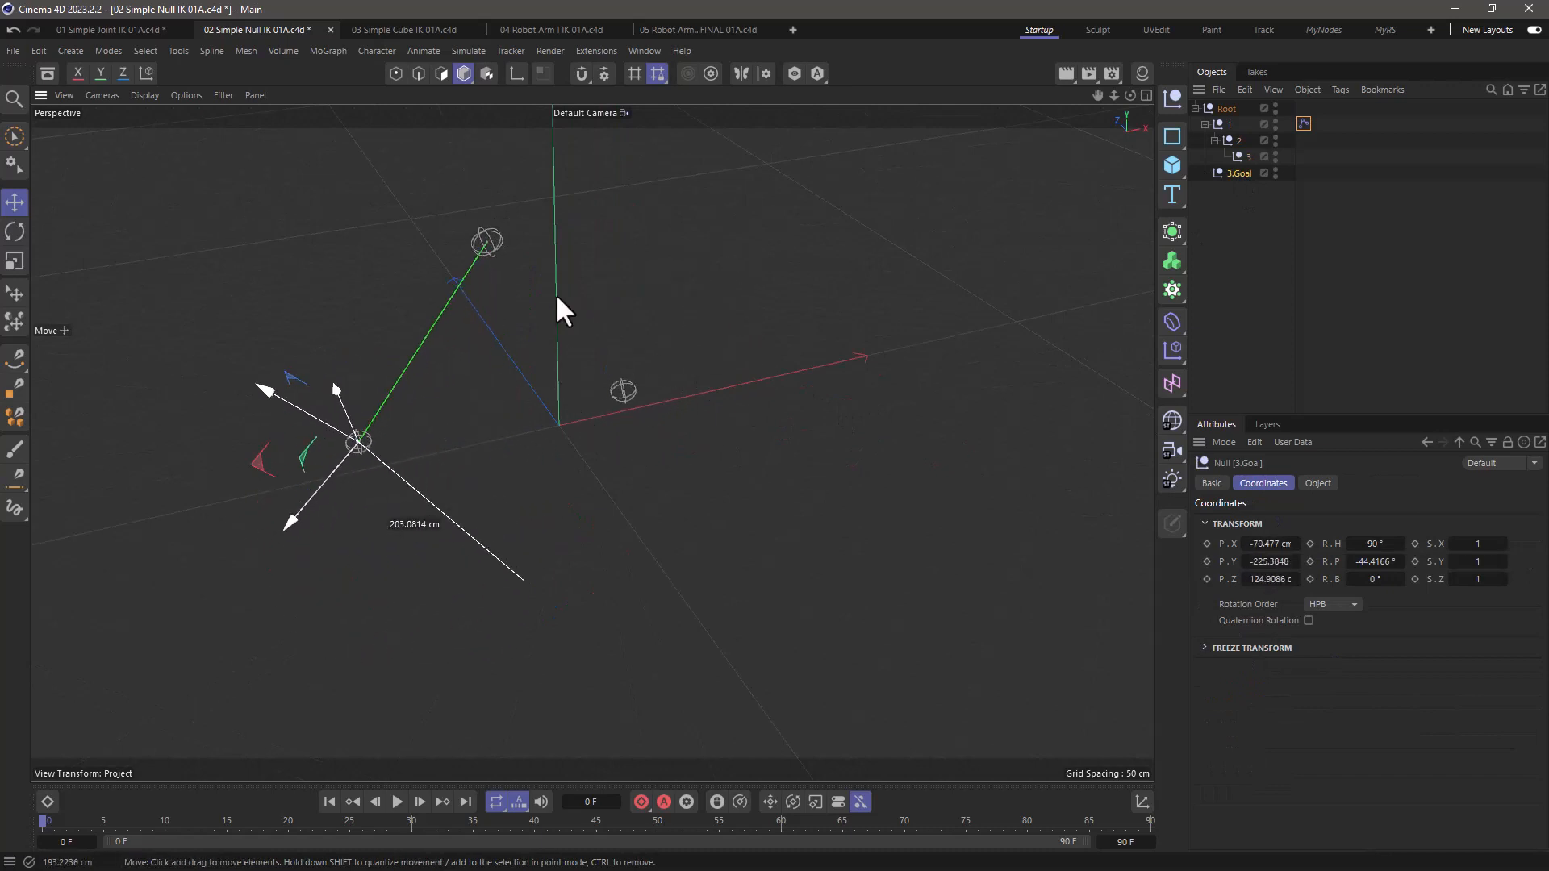
pyautogui.moveTo(360, 441); pyautogui.dragTo(504, 617)
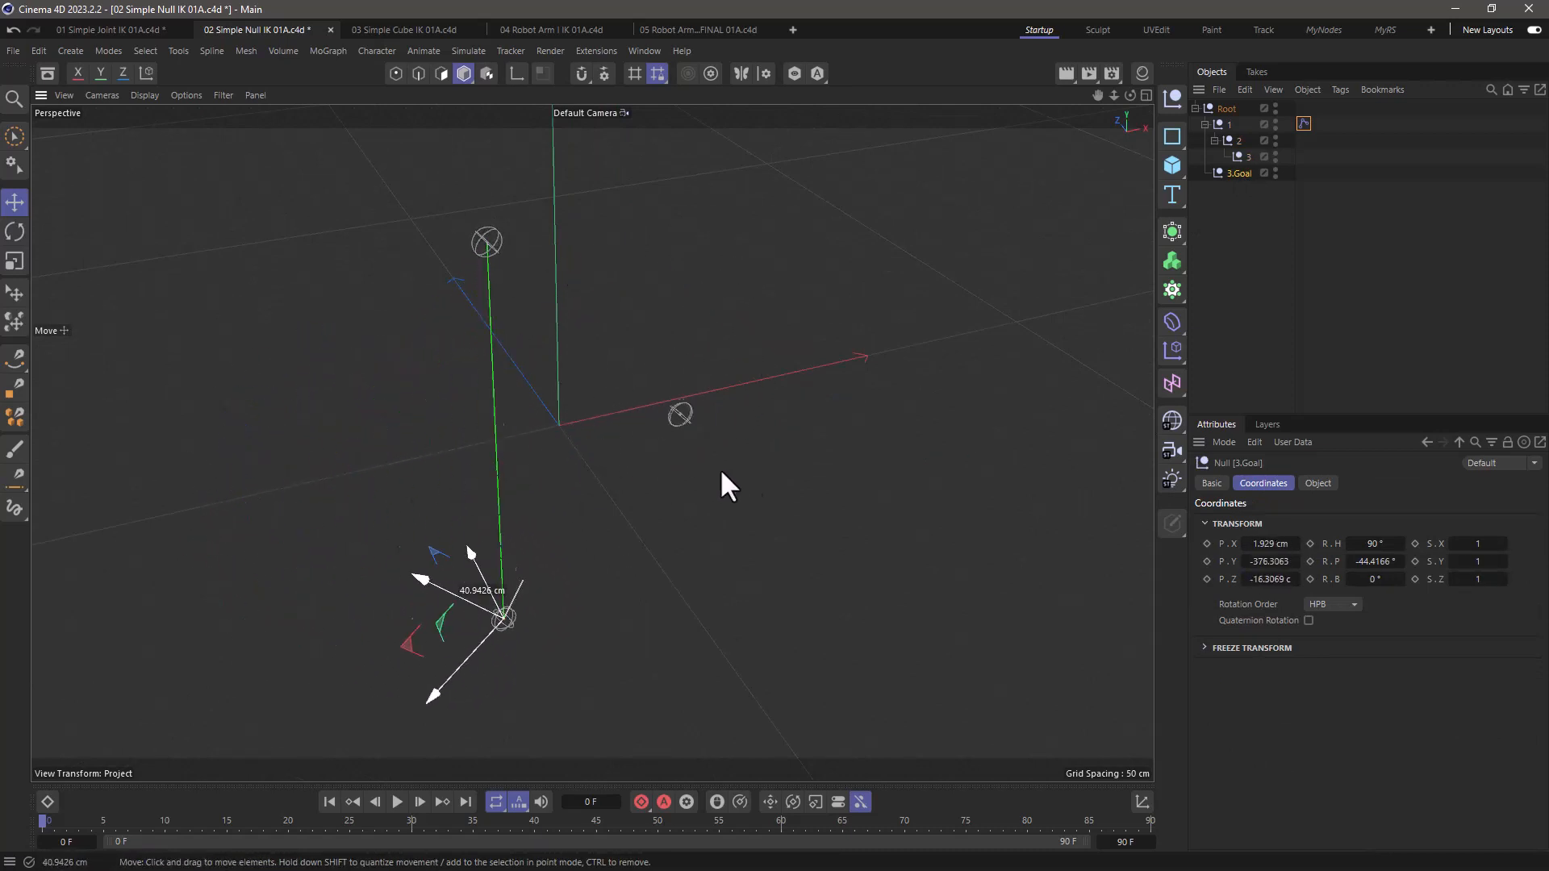
pyautogui.moveTo(503, 617); pyautogui.dragTo(261, 553)
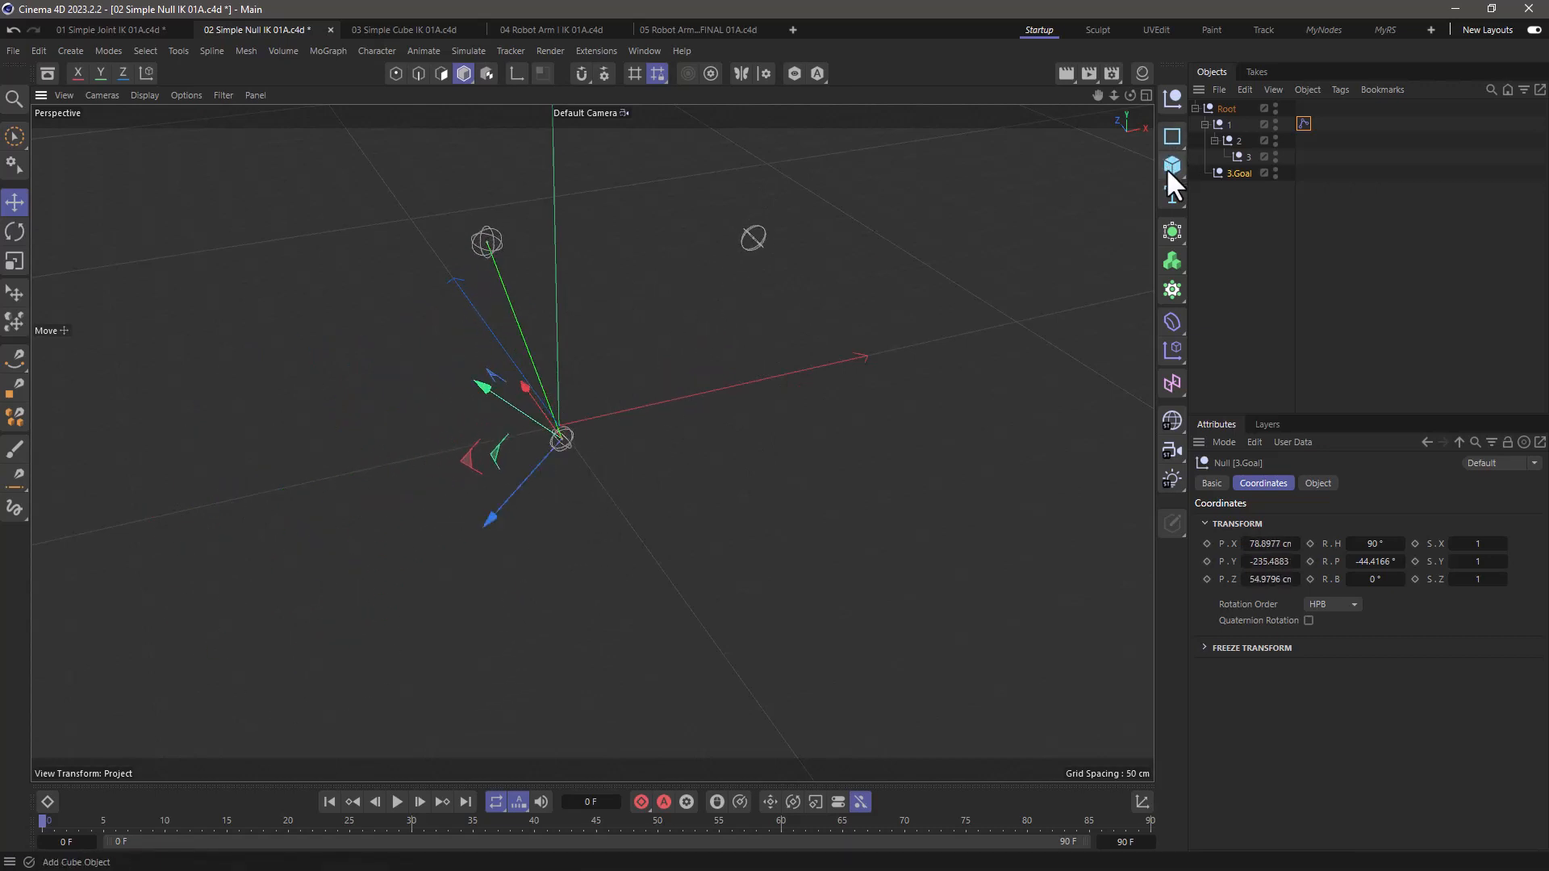
# Add Cube under null 1 and Cube.1 under null 2, then rotate Cube toward null 2
pyautogui.click(1170, 164)
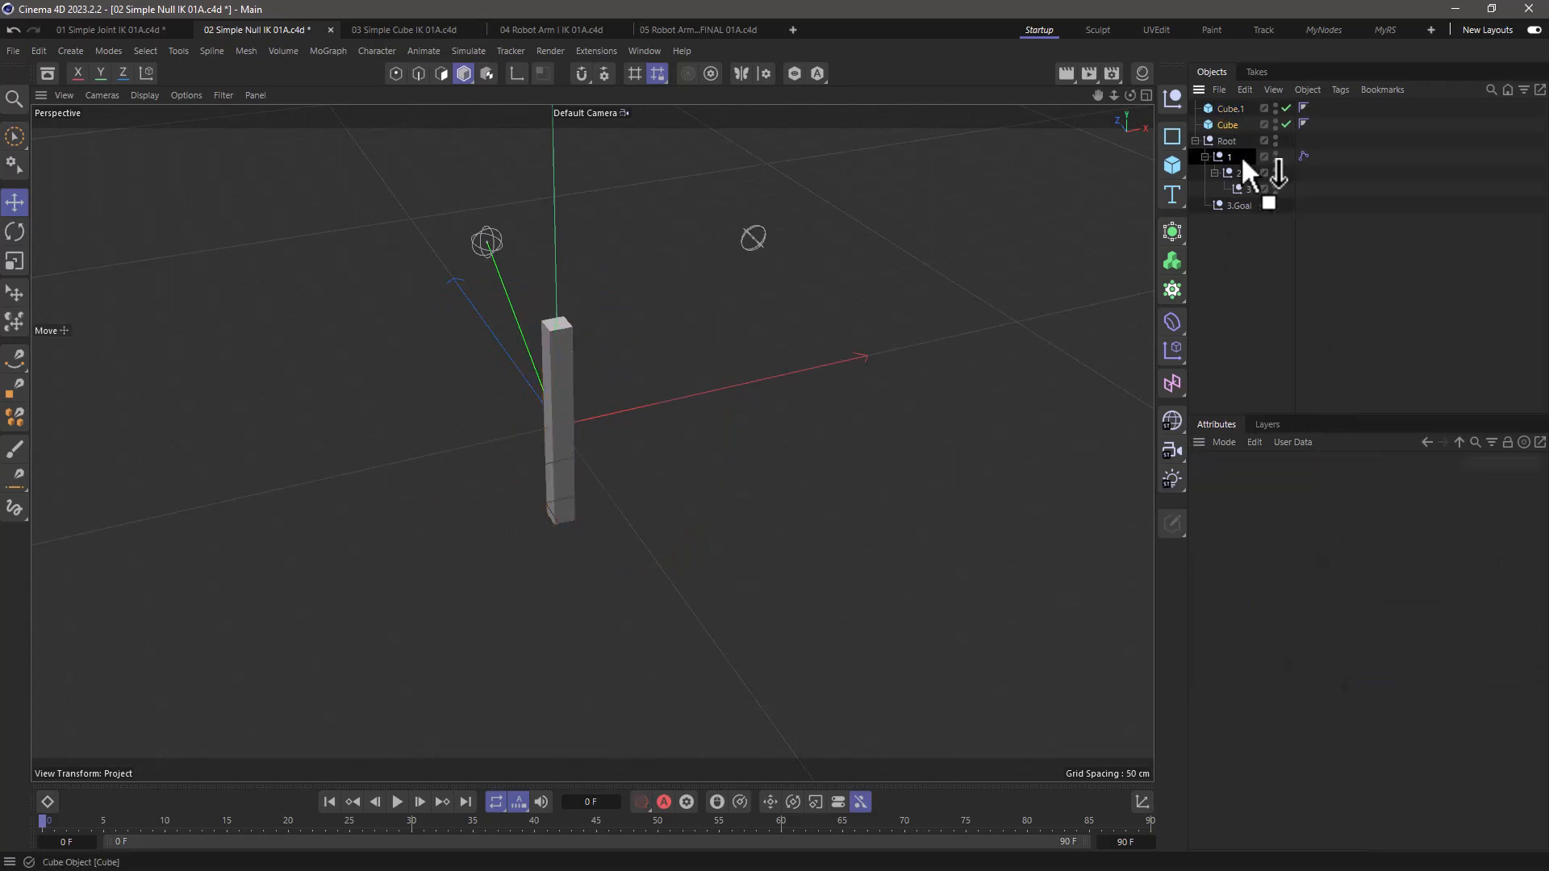
pyautogui.click(1246, 156)
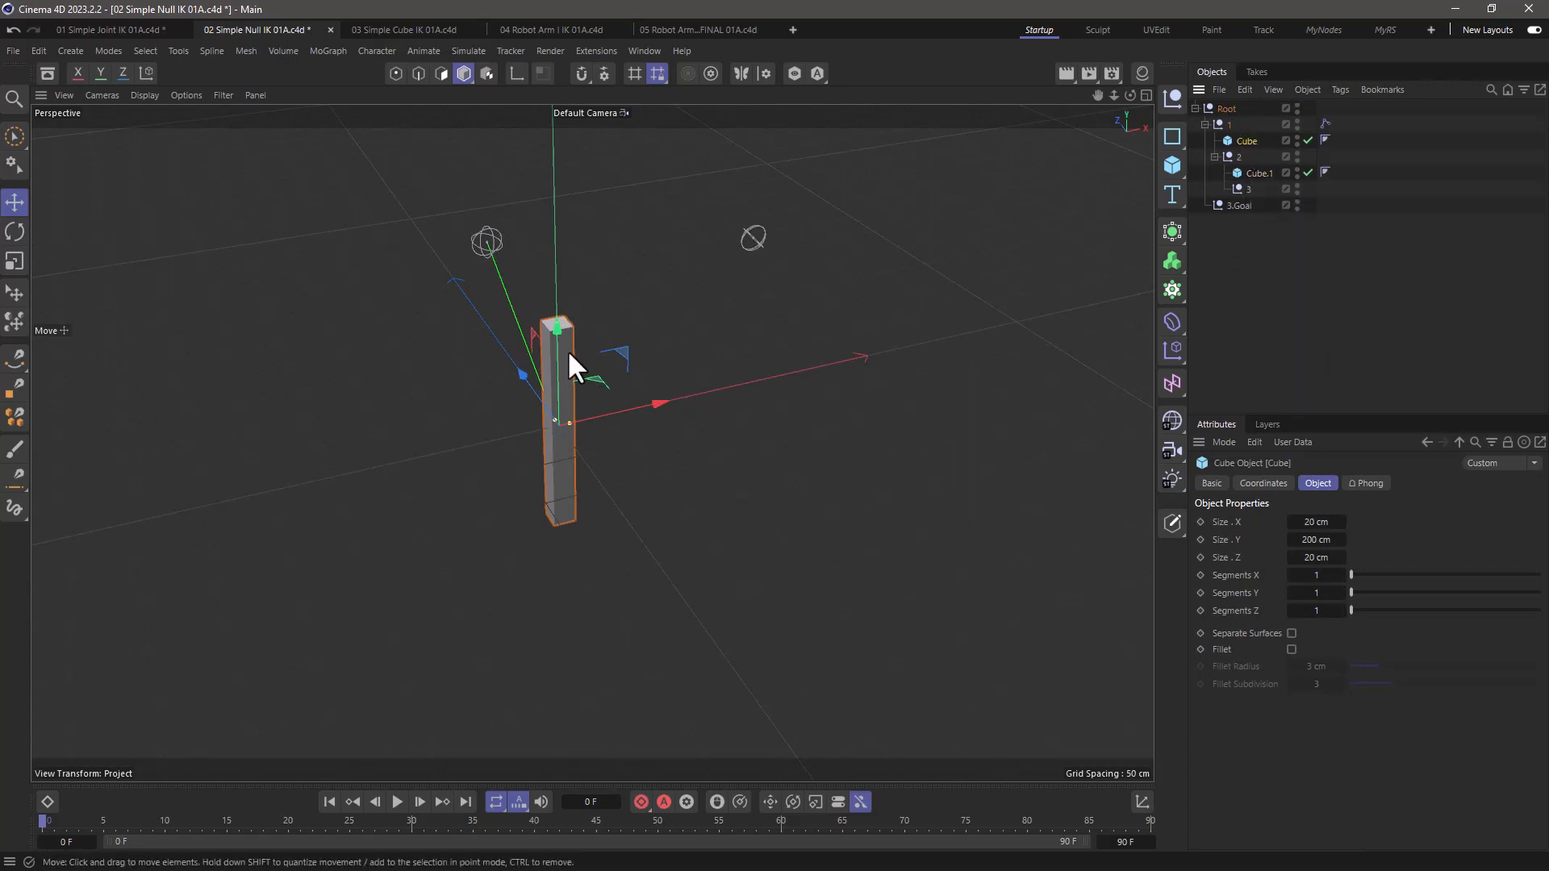
pyautogui.click(14, 231)
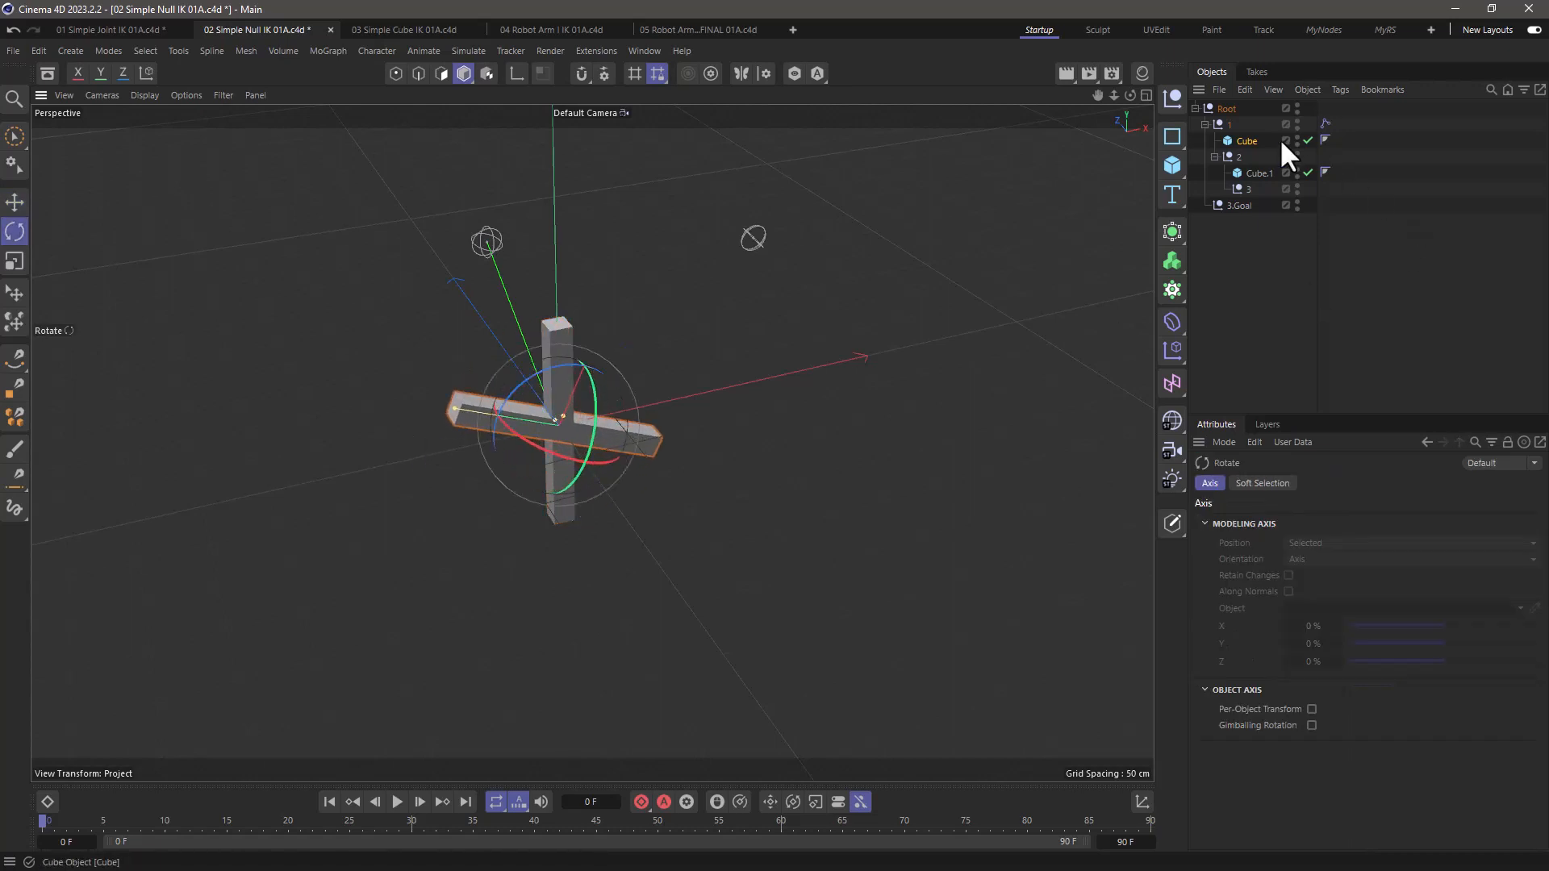
pyautogui.click(1246, 140)
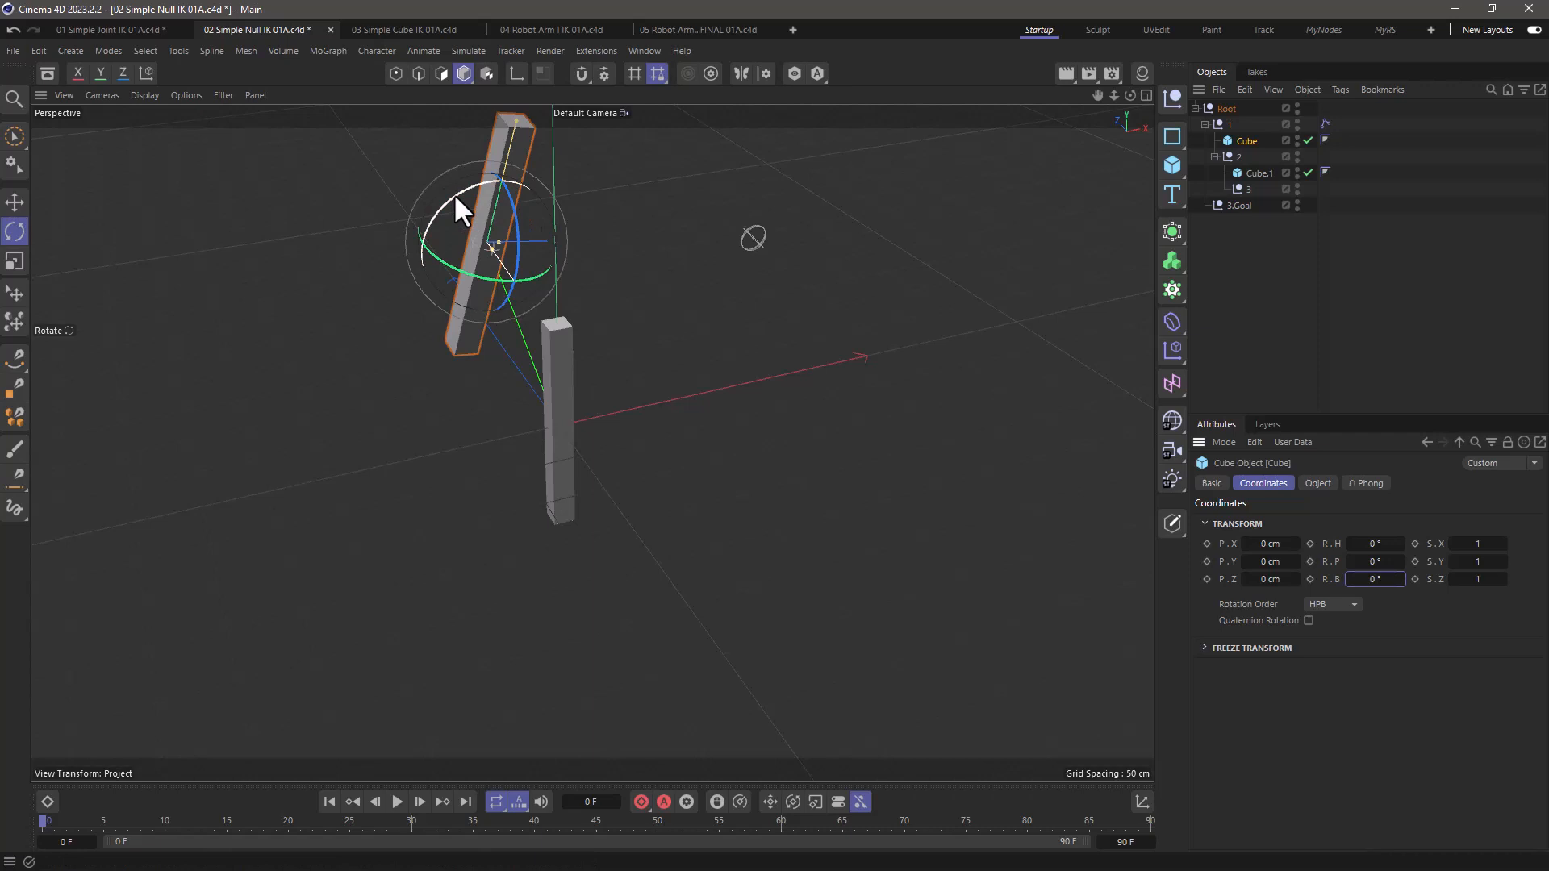
pyautogui.moveTo(469, 193); pyautogui.dragTo(593, 242)
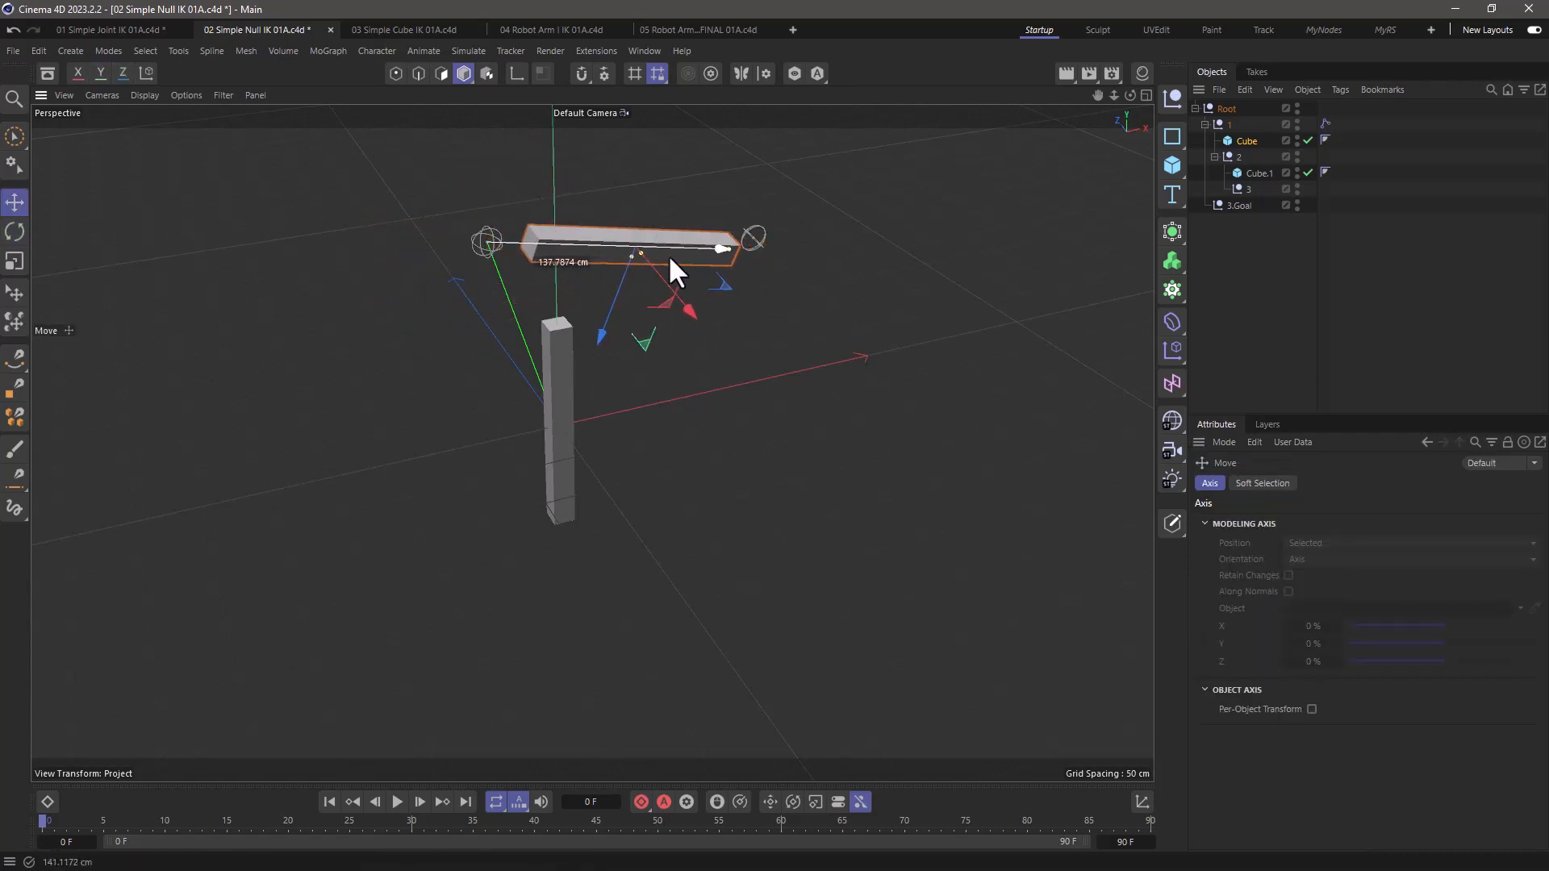
pyautogui.click(1258, 173)
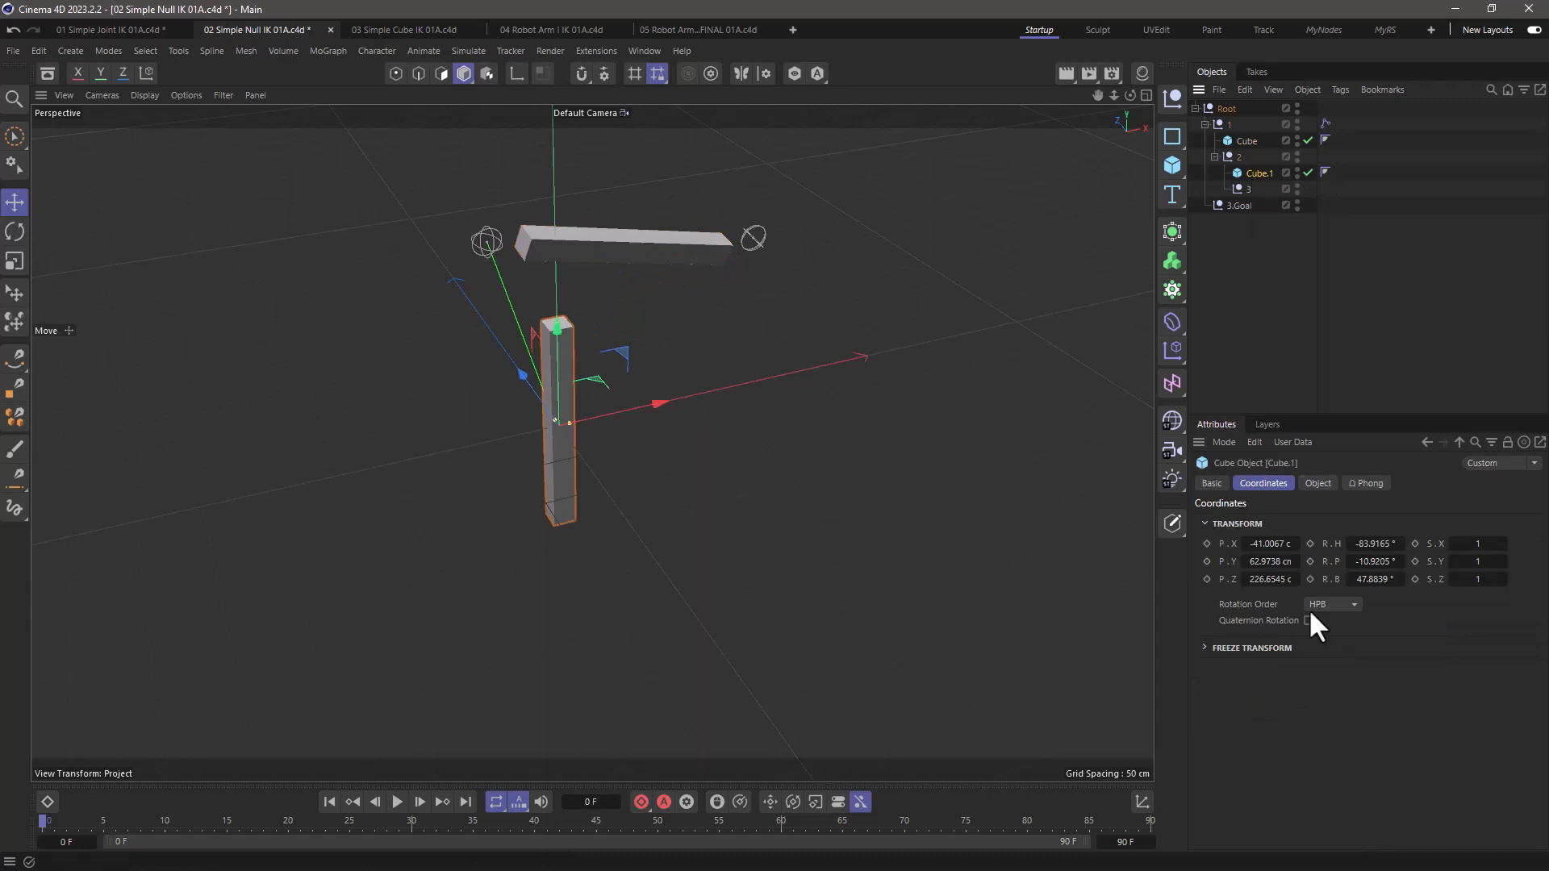
# Reset Cube.1's transform in the Coordinate Manager and rotate it into line with the chain
pyautogui.click(1141, 801)
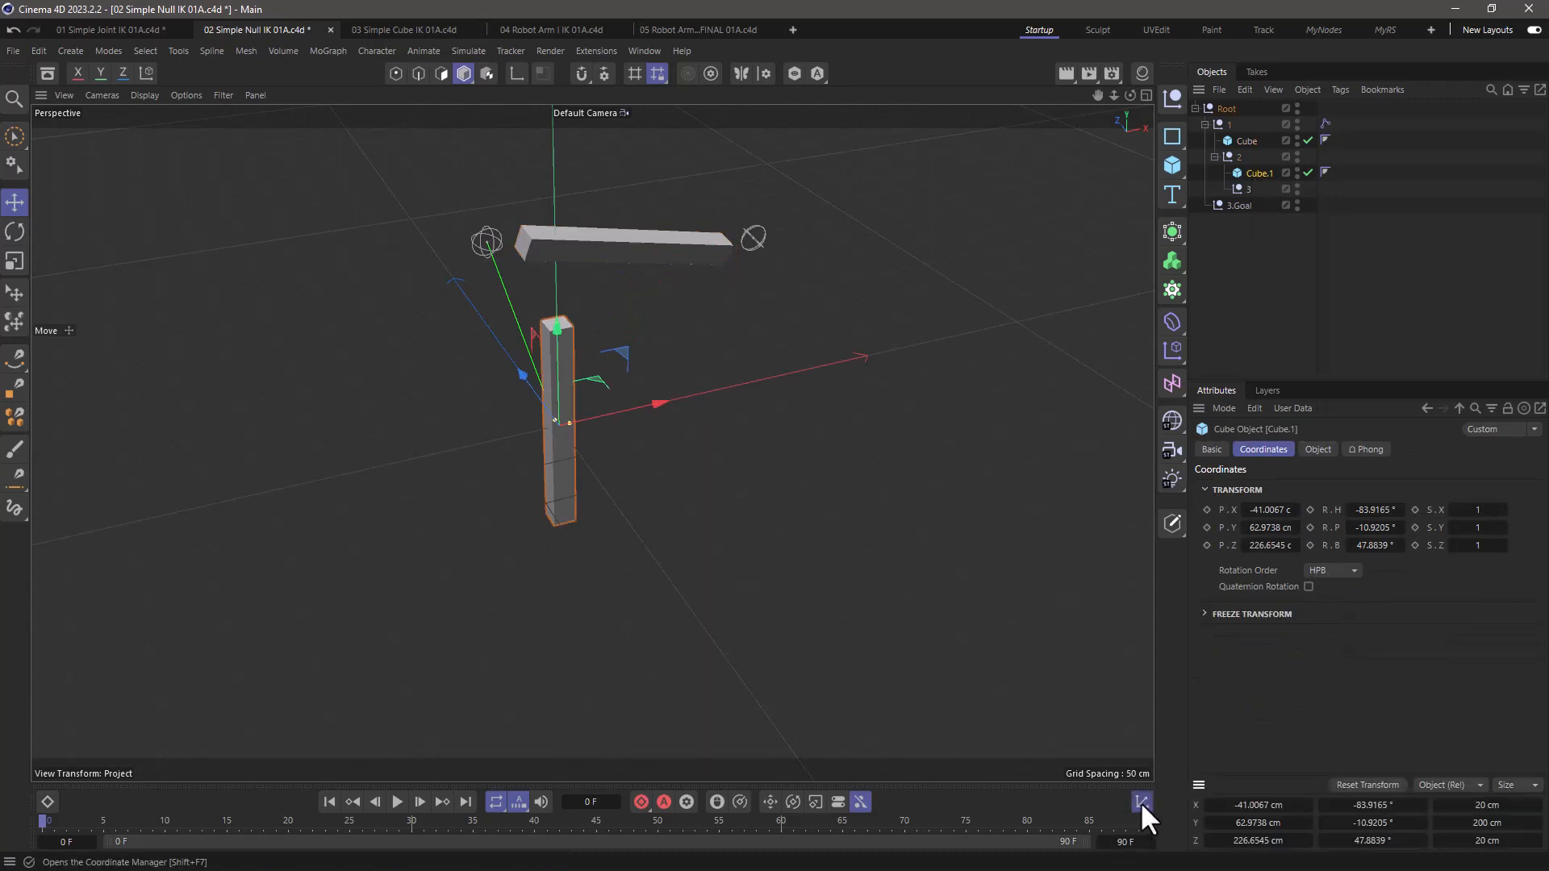
pyautogui.click(1366, 784)
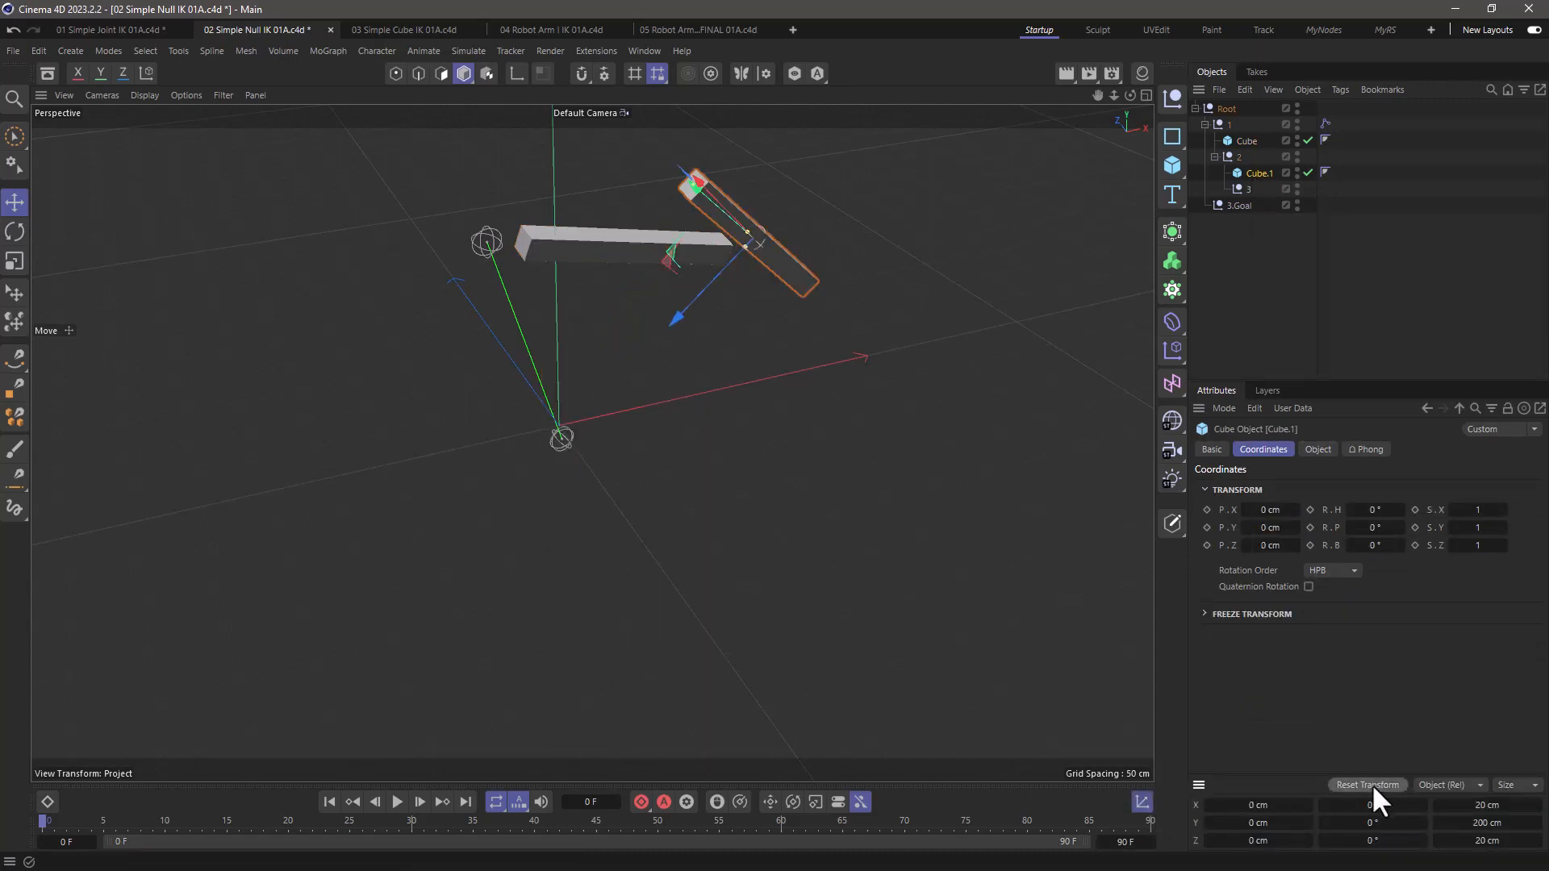
pyautogui.click(14, 231)
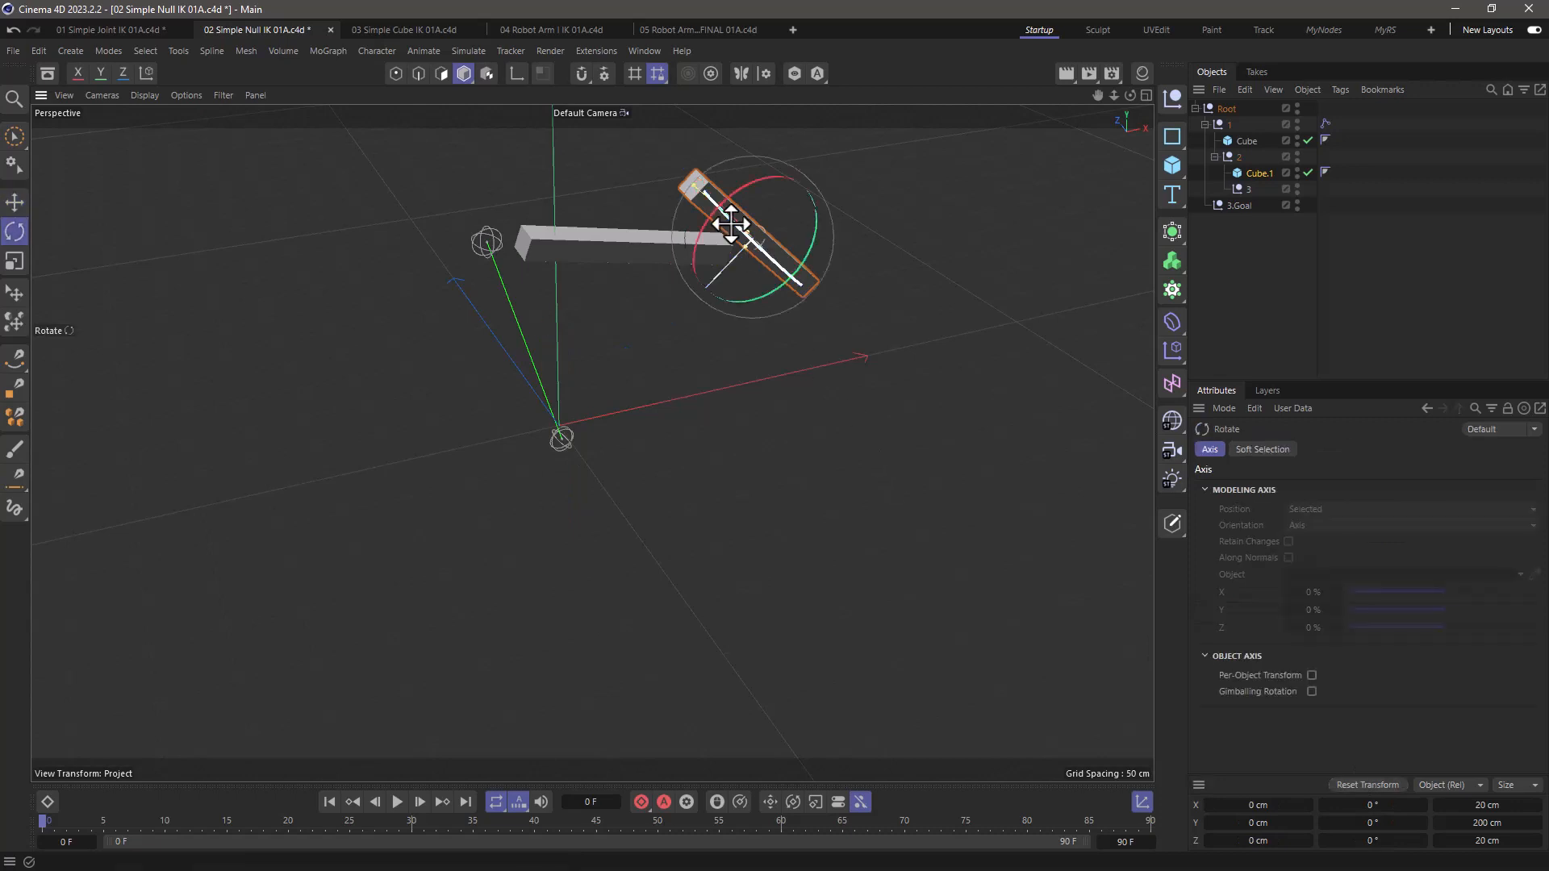
pyautogui.moveTo(731, 227); pyautogui.dragTo(790, 188)
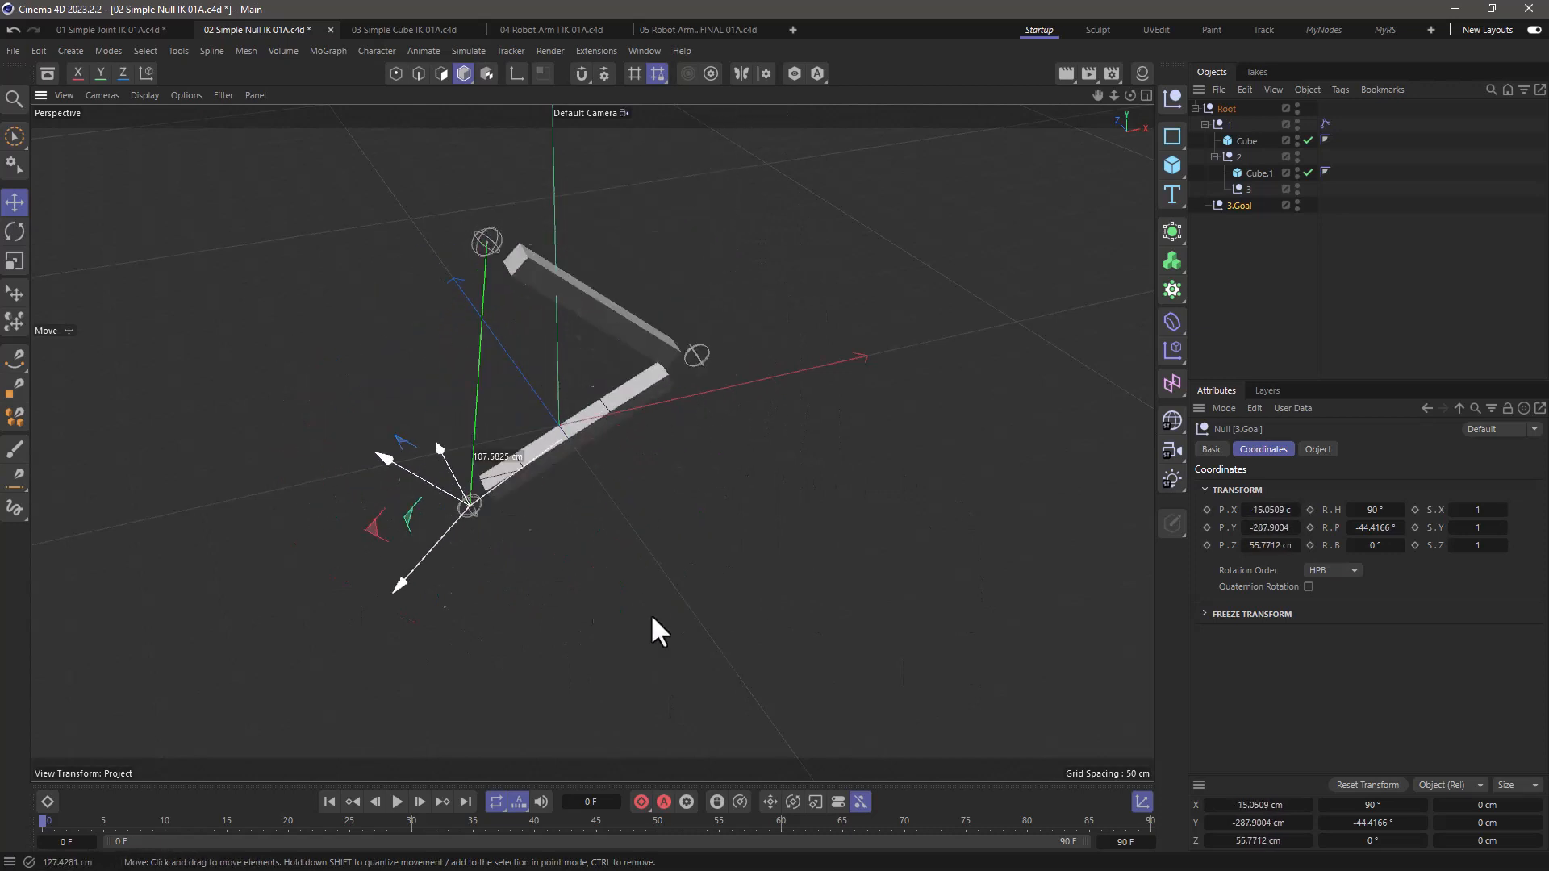
# Drag 3.Goal to stretch, fold and extend the arm, then switch to 04 Robot Arm
pyautogui.moveTo(470, 504); pyautogui.dragTo(656, 514)
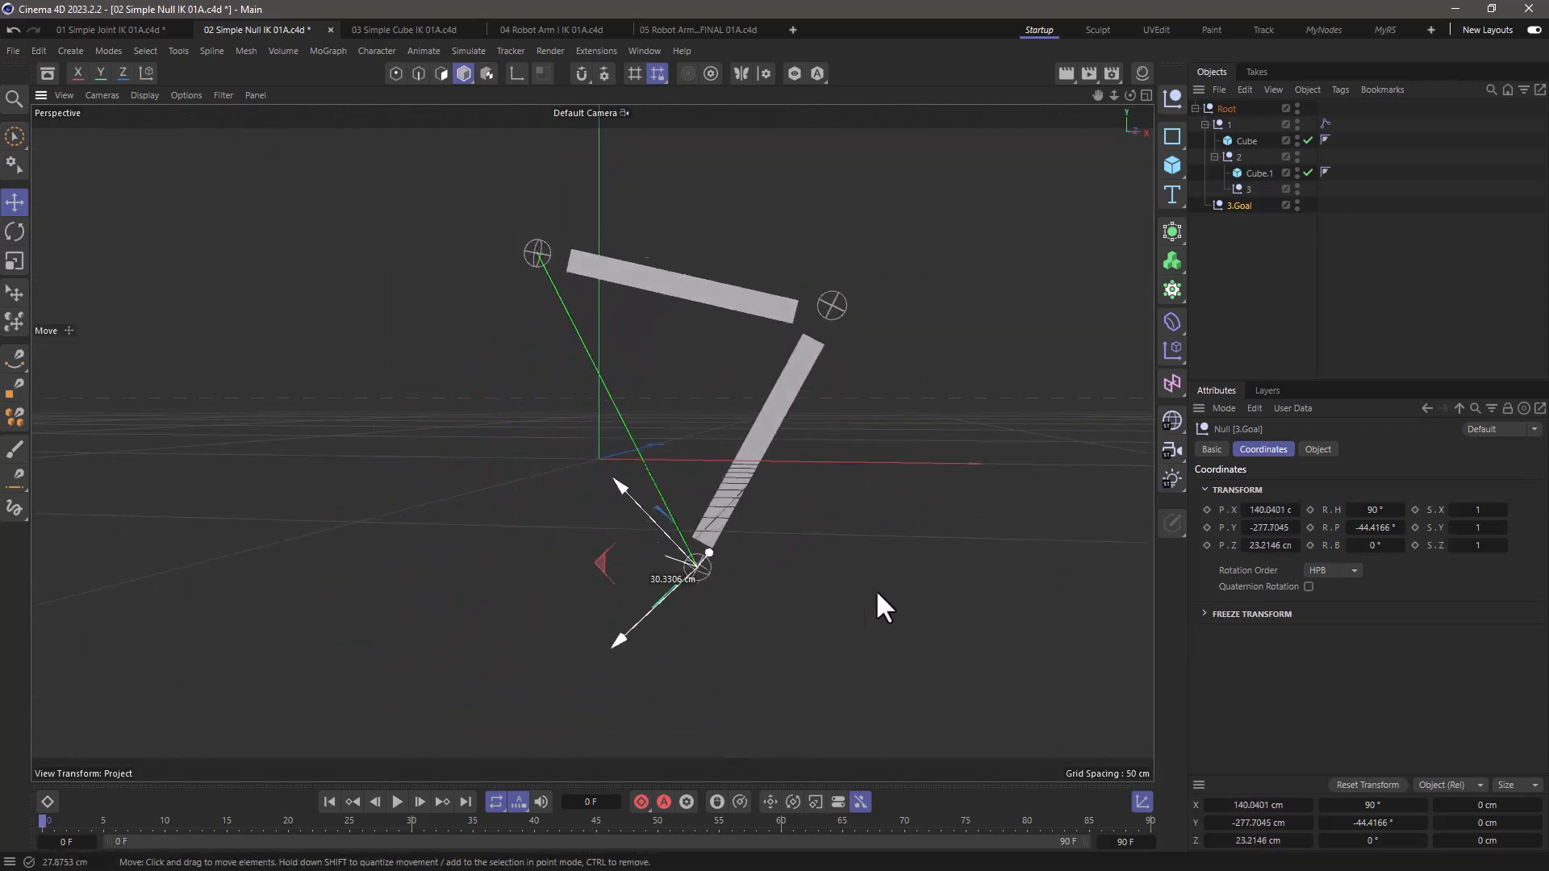
pyautogui.moveTo(707, 558); pyautogui.dragTo(563, 509)
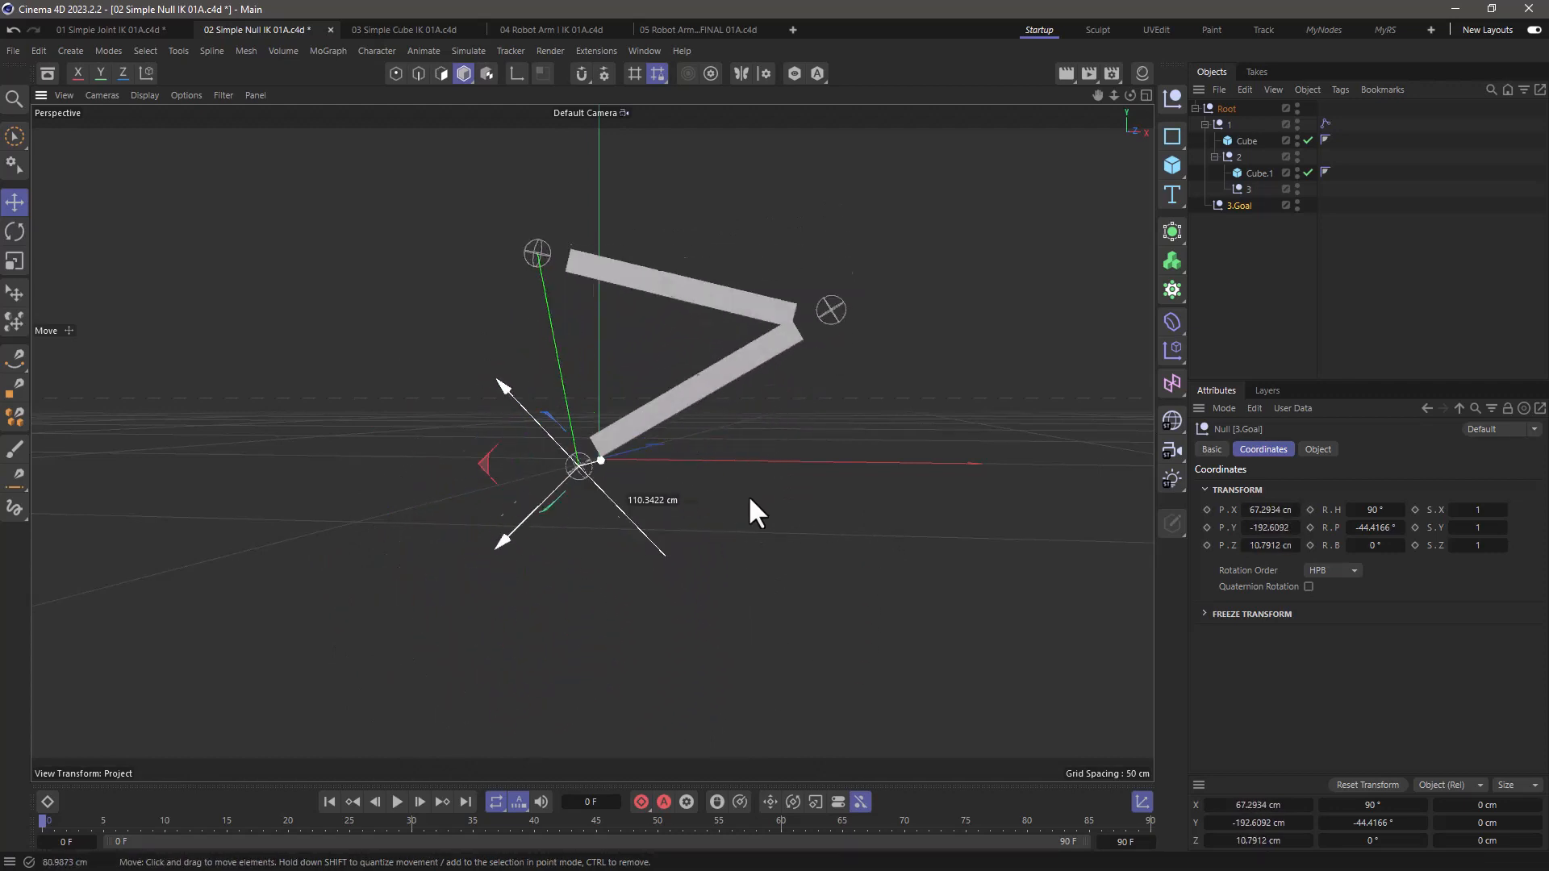
pyautogui.moveTo(600, 464); pyautogui.dragTo(756, 489)
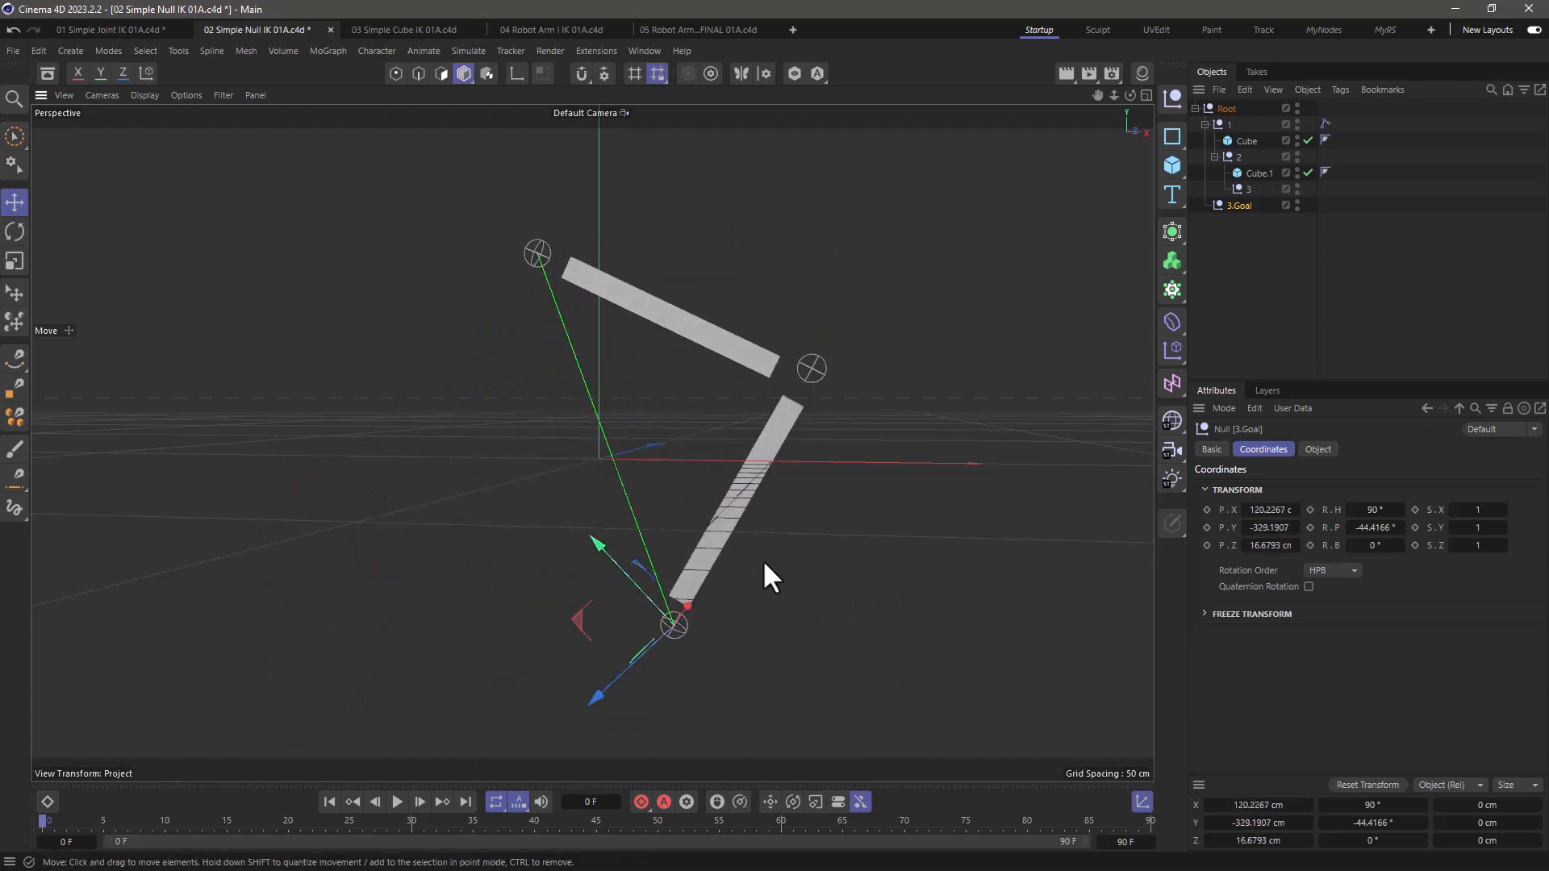
pyautogui.moveTo(776, 439)
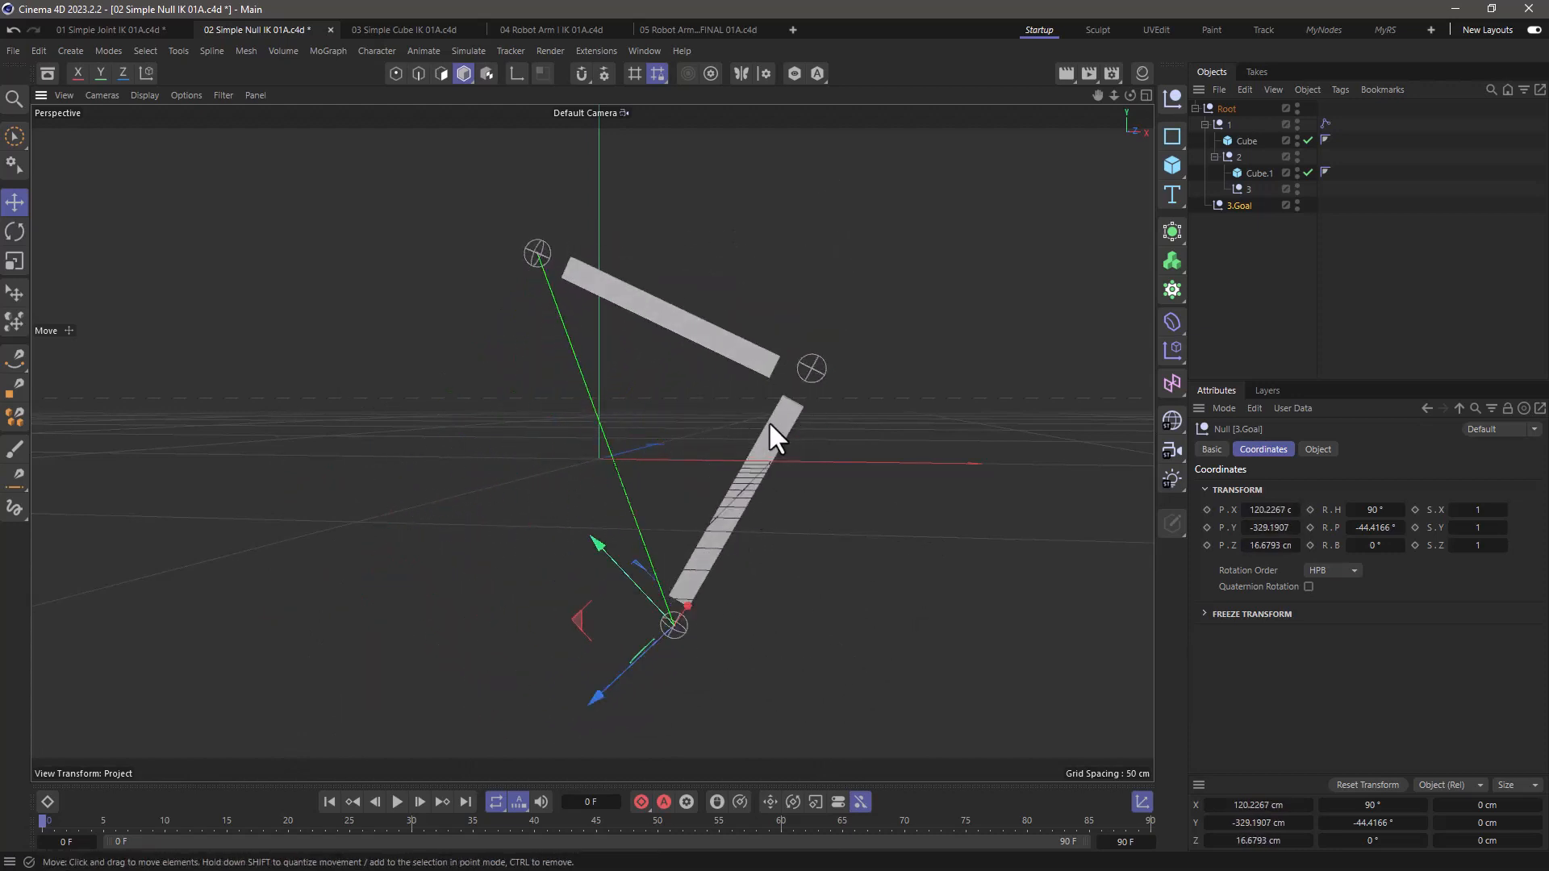
pyautogui.moveTo(740, 414)
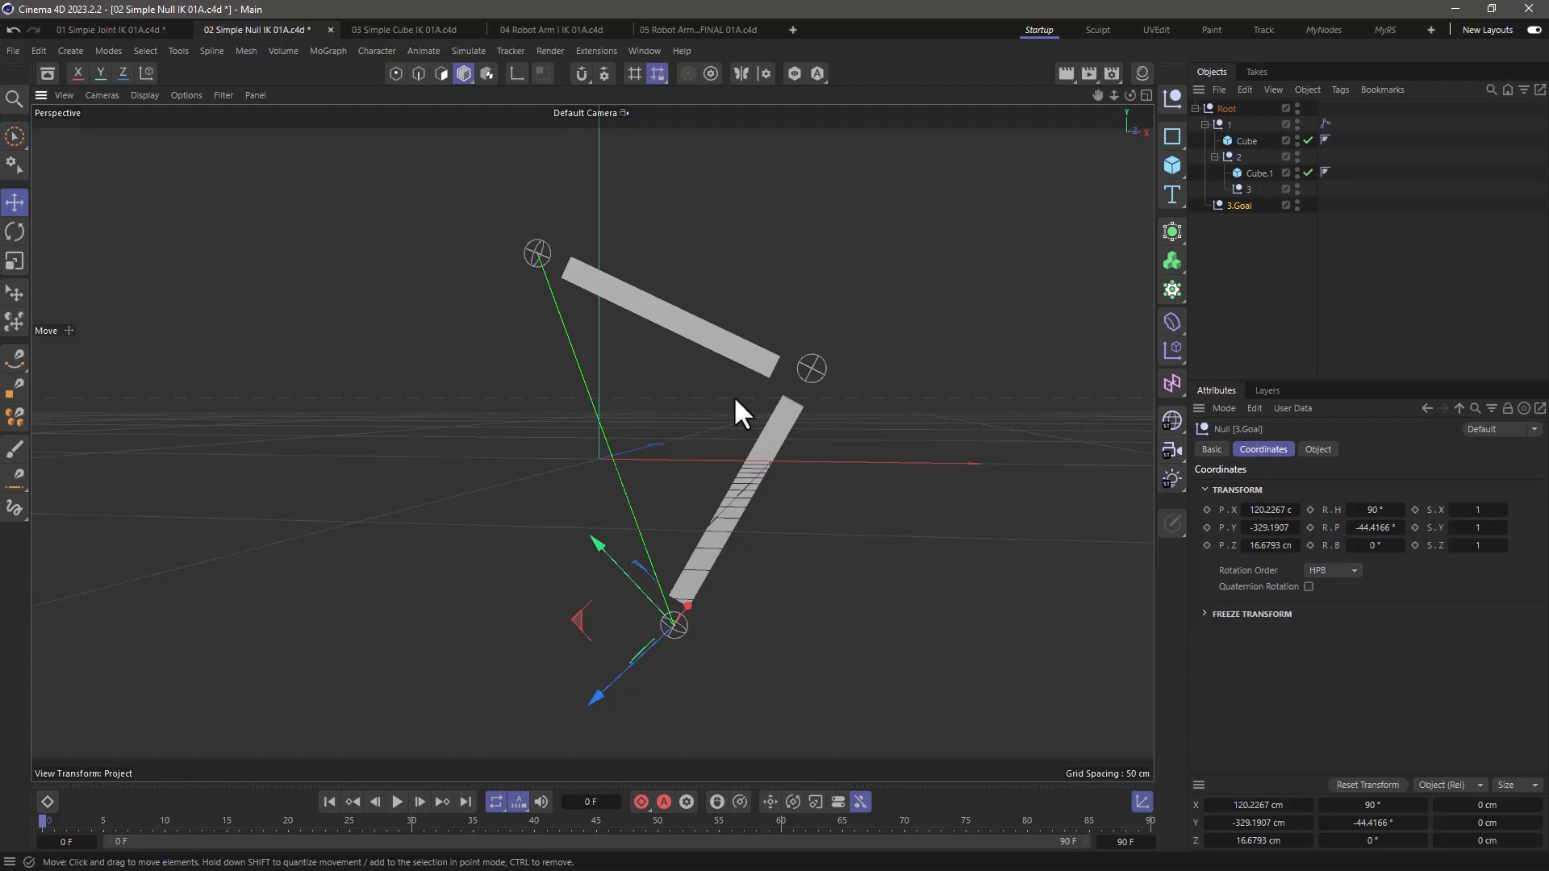
pyautogui.click(558, 29)
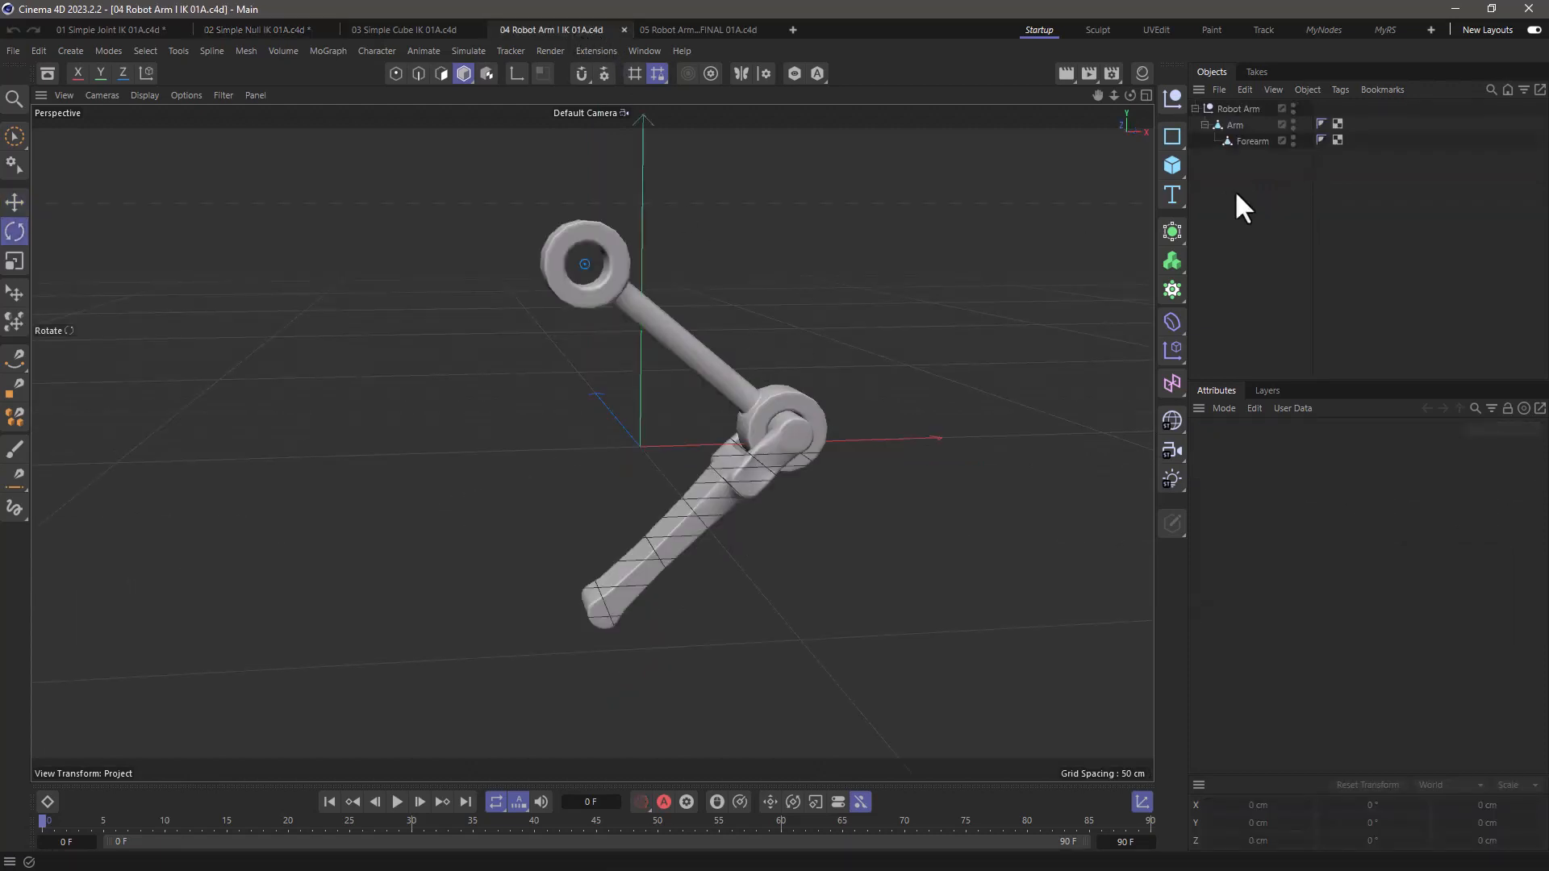
# Create a sphere-shaped null named 'end' under Forearm, positioned at the forearm tip
pyautogui.click(1233, 124)
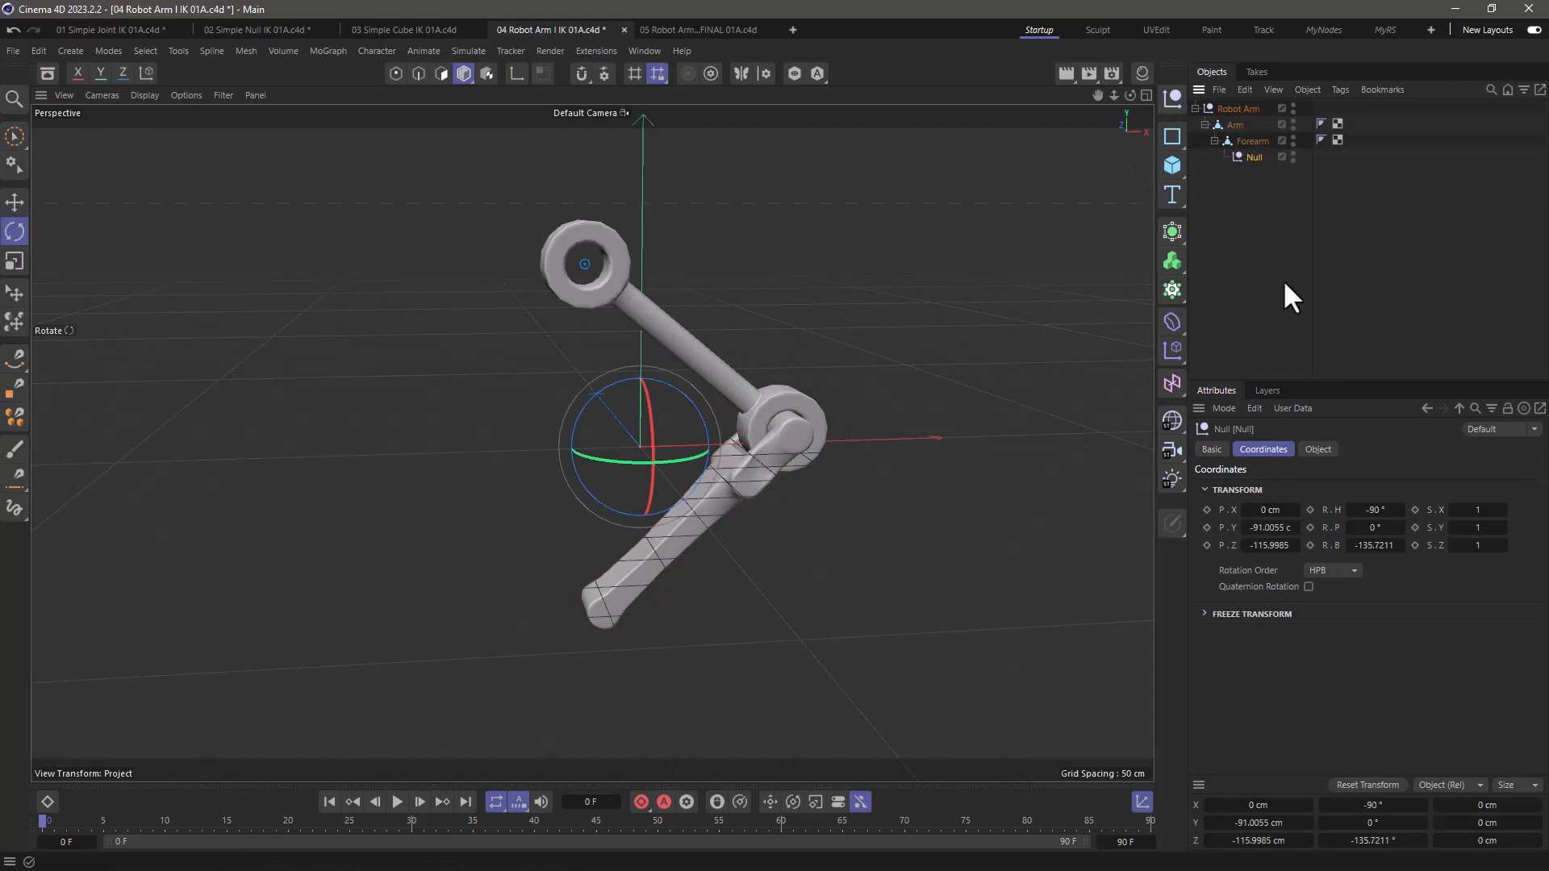
pyautogui.click(1316, 449)
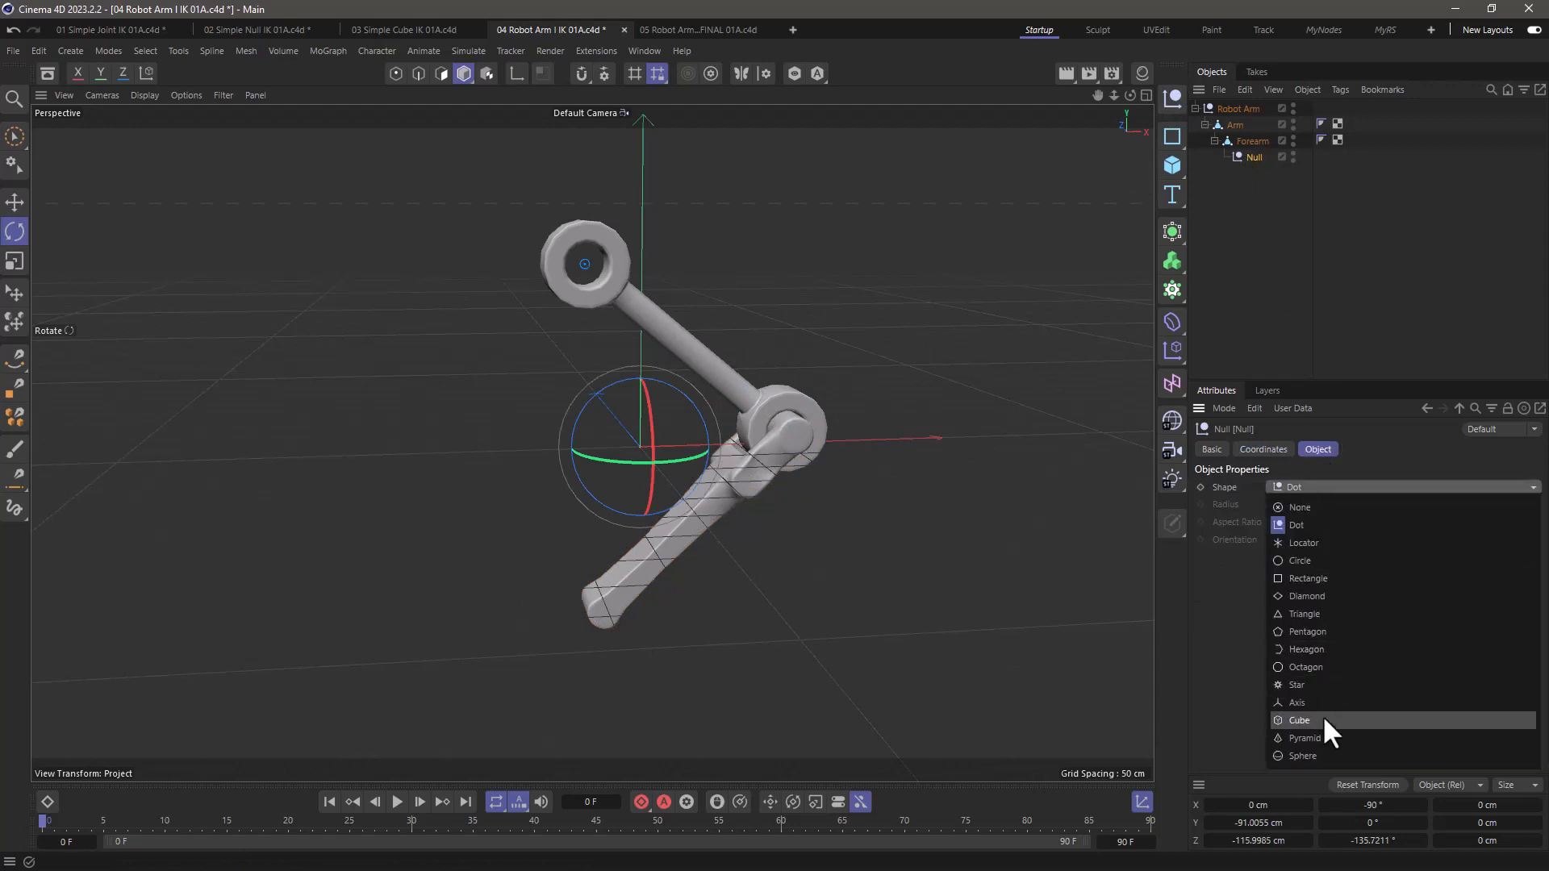
pyautogui.click(1302, 756)
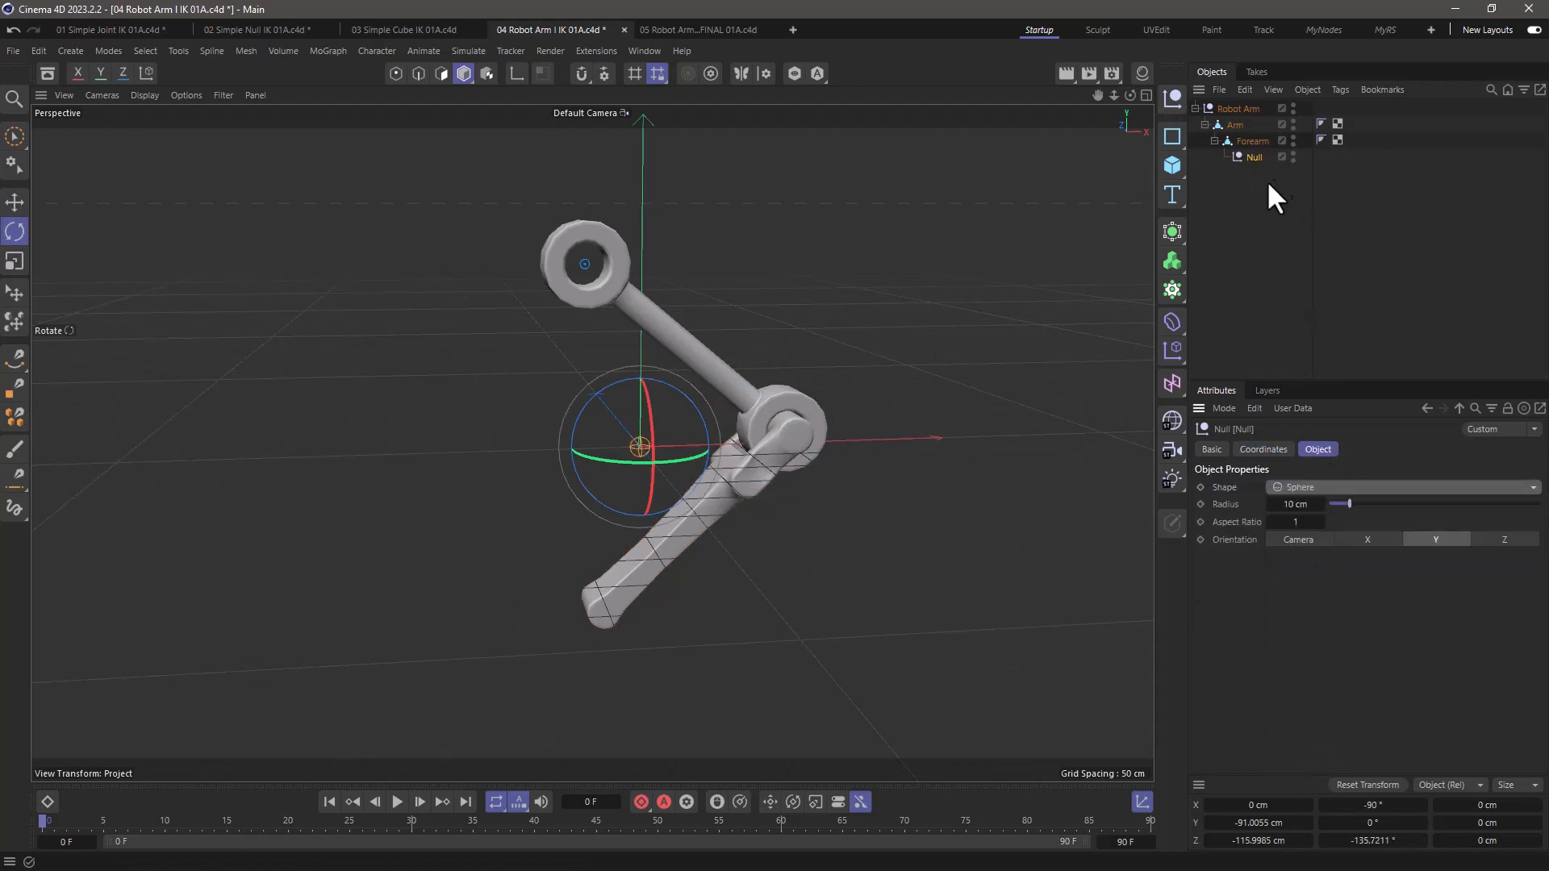
pyautogui.click(1365, 785)
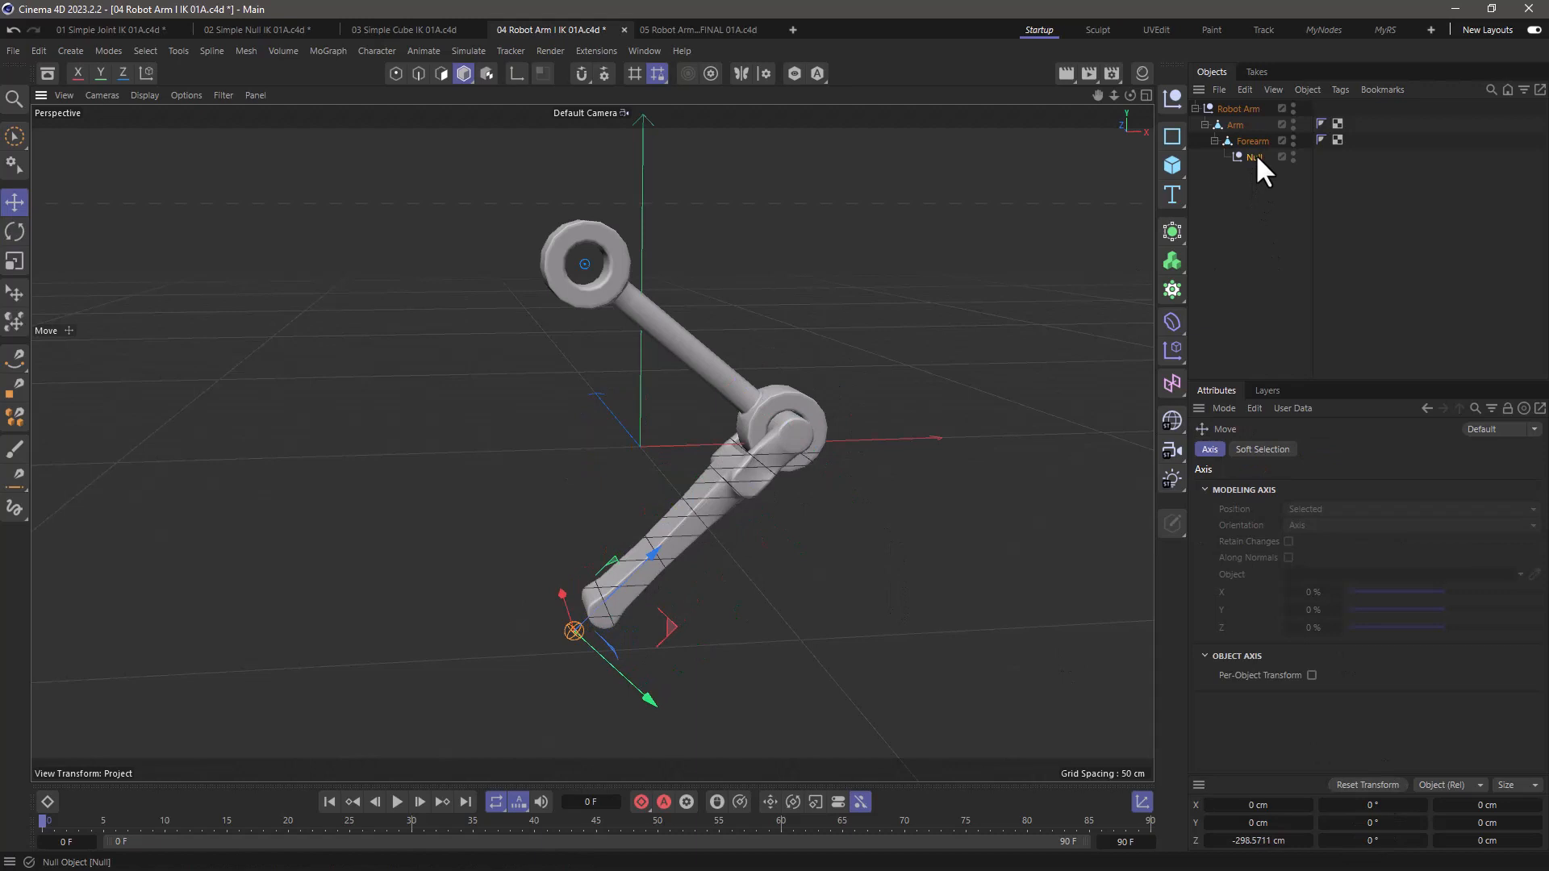
pyautogui.doubleClick(1253, 157)
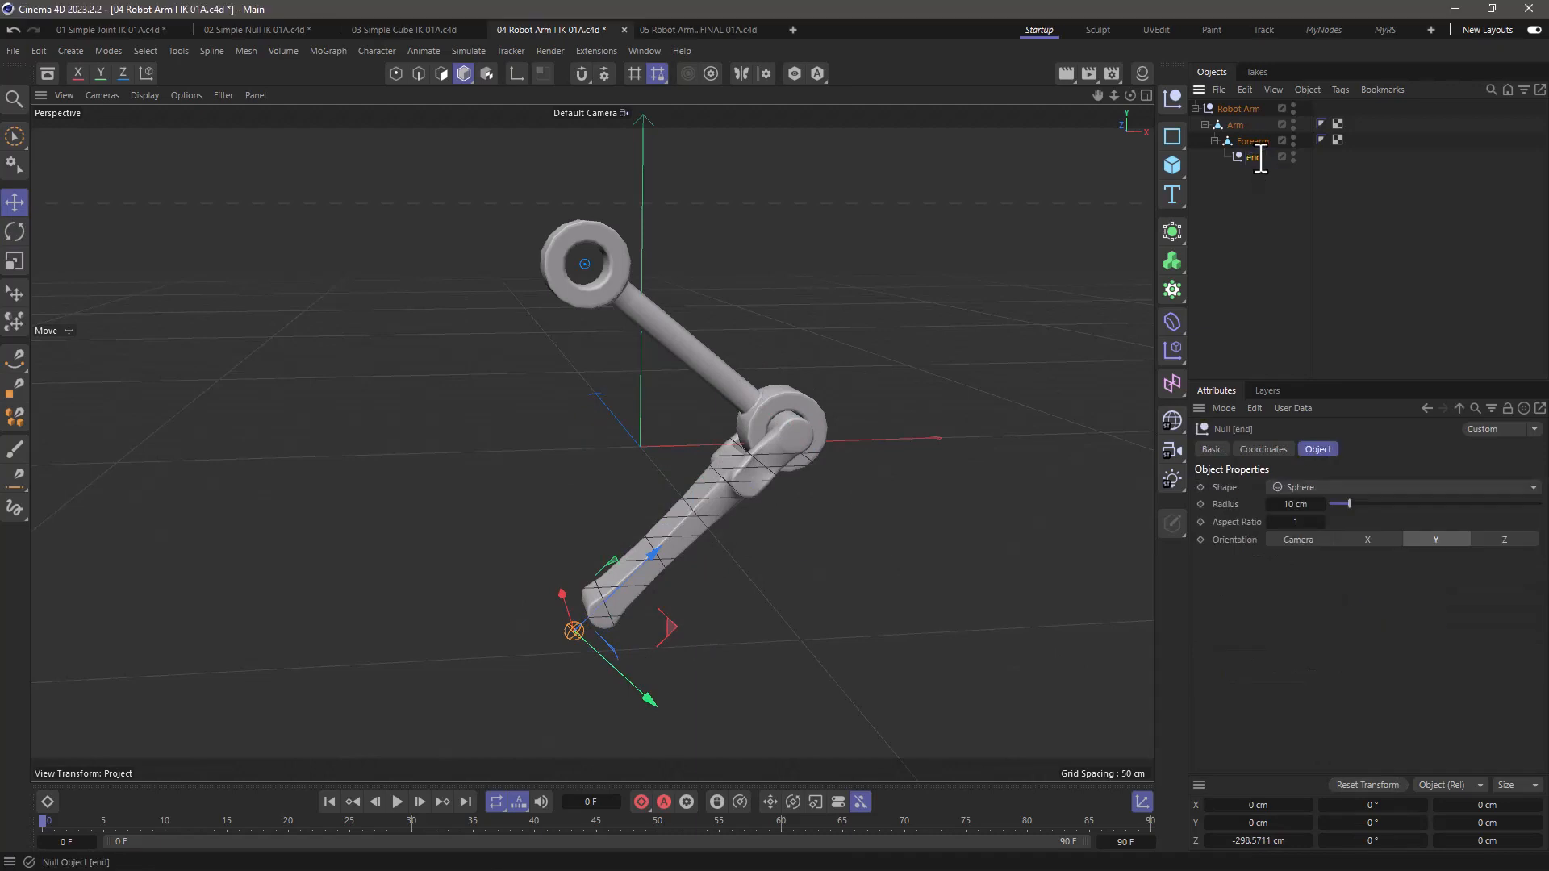
pyautogui.click(1233, 124)
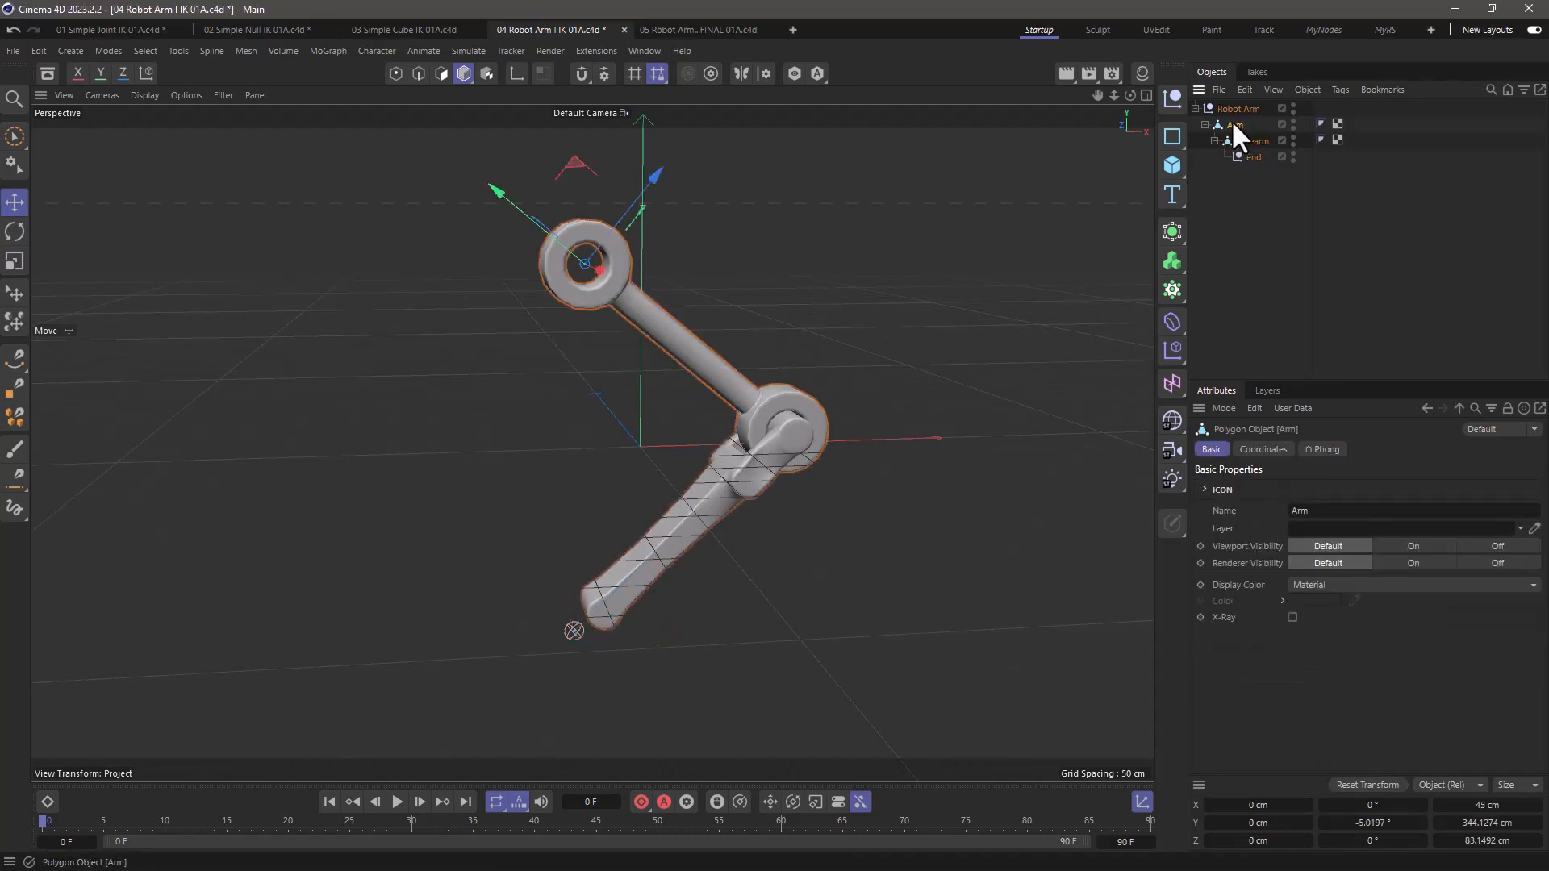
# Tag Arm with IK ending at end, add end.Goal, and drag the goal twice to bend the arm
pyautogui.rightClick(1232, 124)
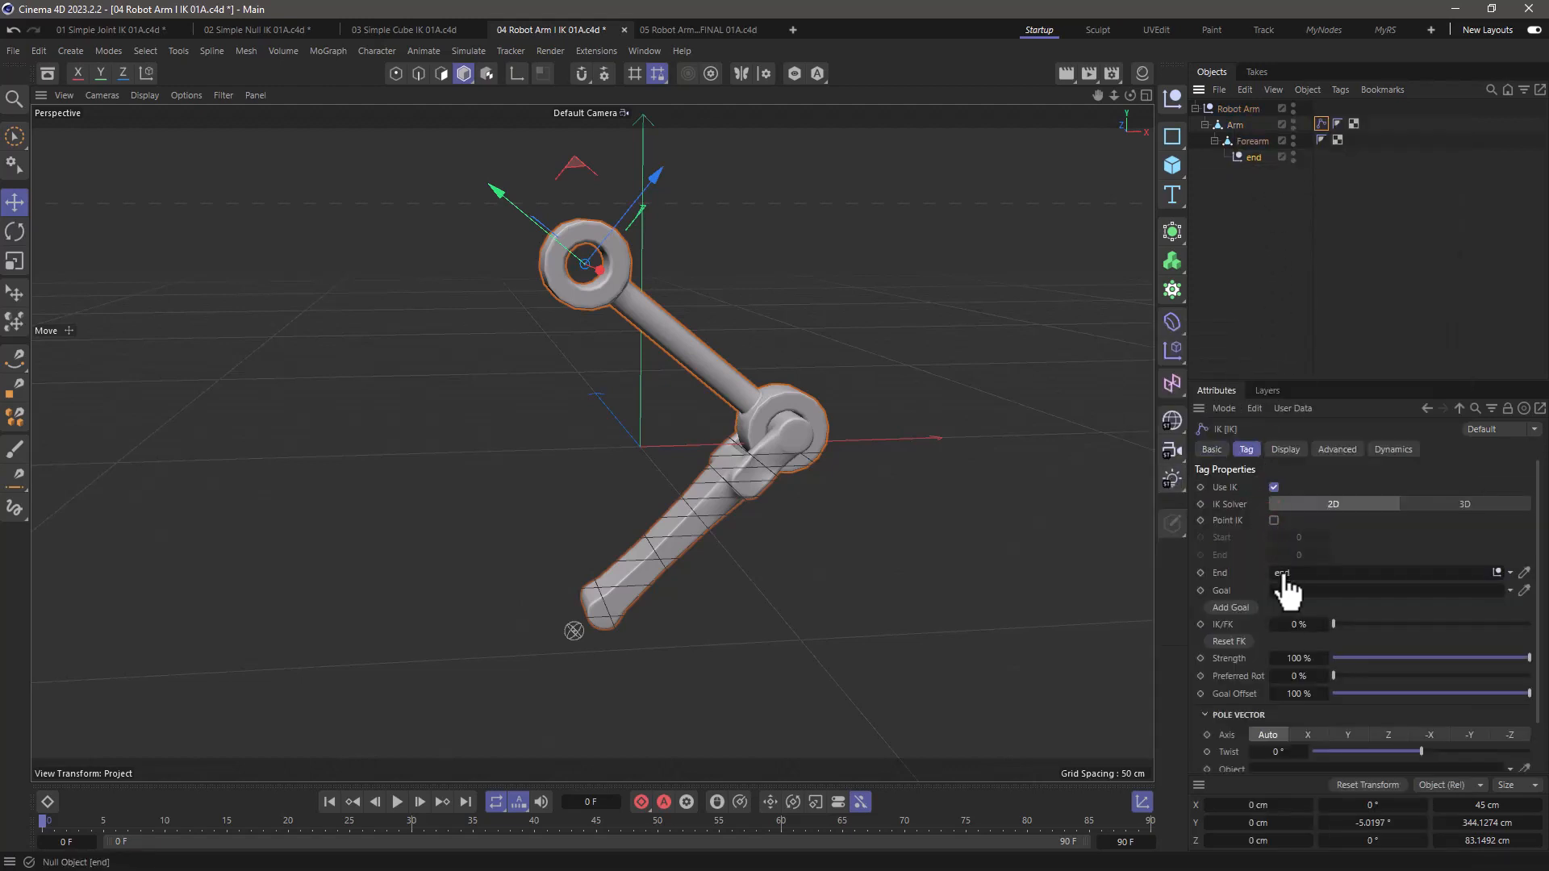
pyautogui.click(1230, 607)
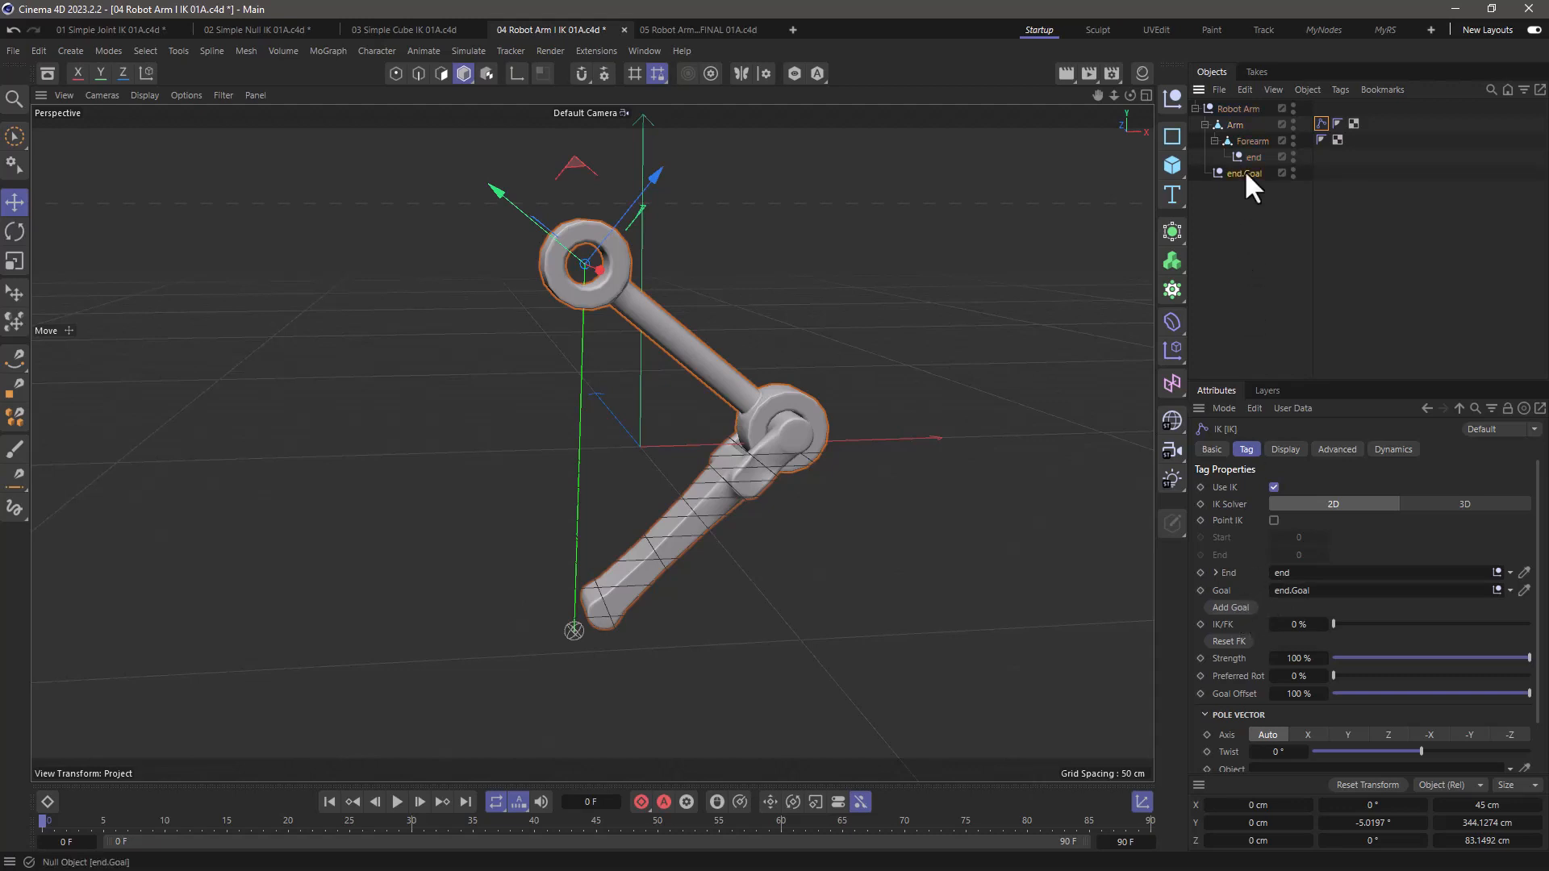
pyautogui.moveTo(573, 629); pyautogui.dragTo(459, 687)
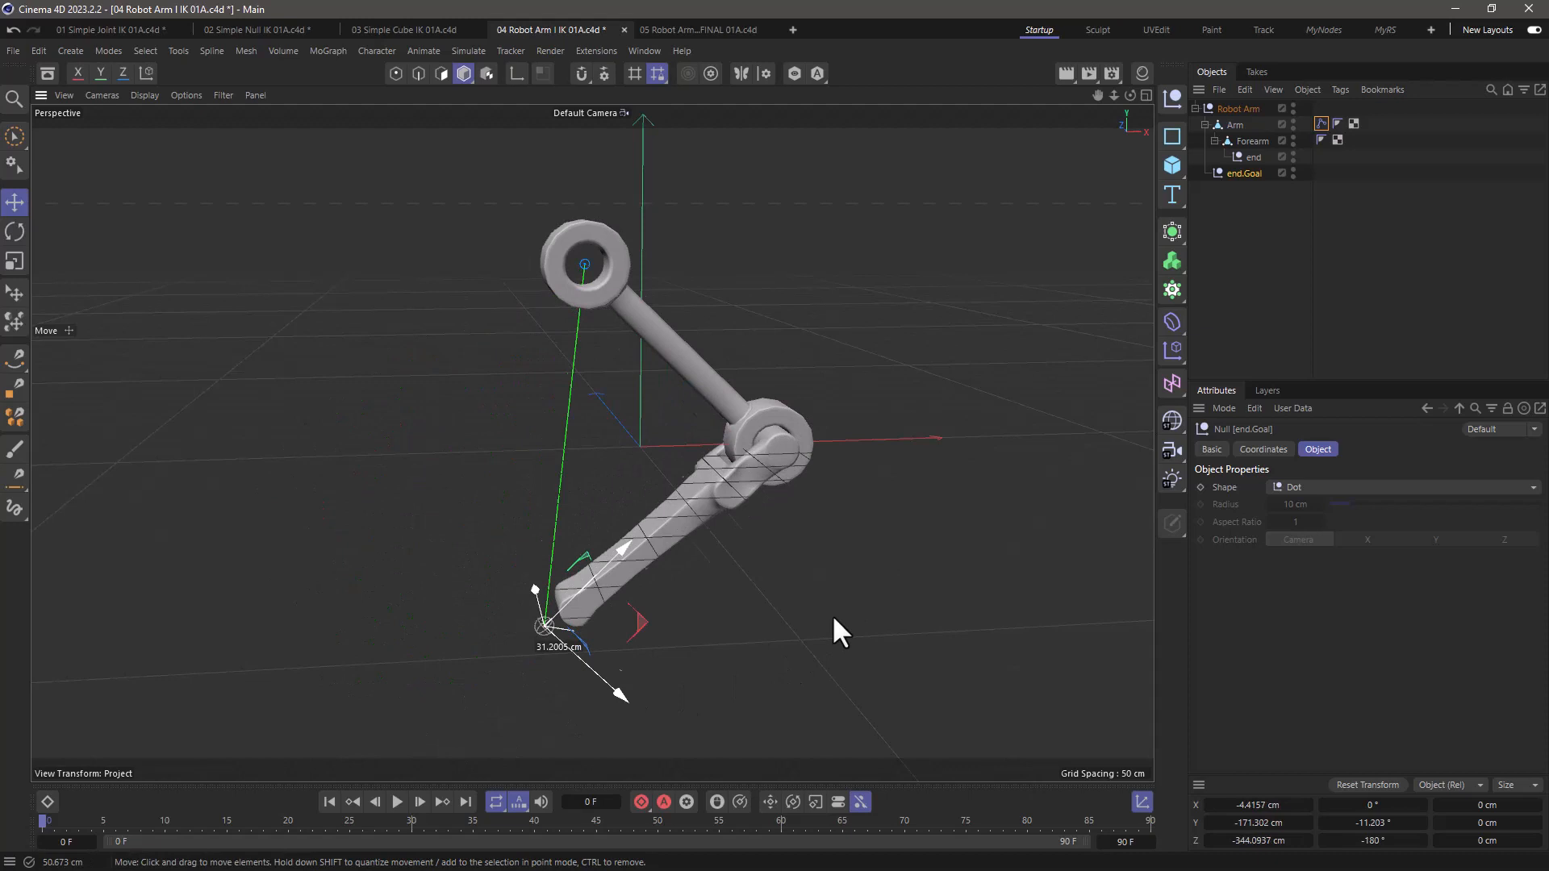
pyautogui.moveTo(541, 628); pyautogui.dragTo(491, 452)
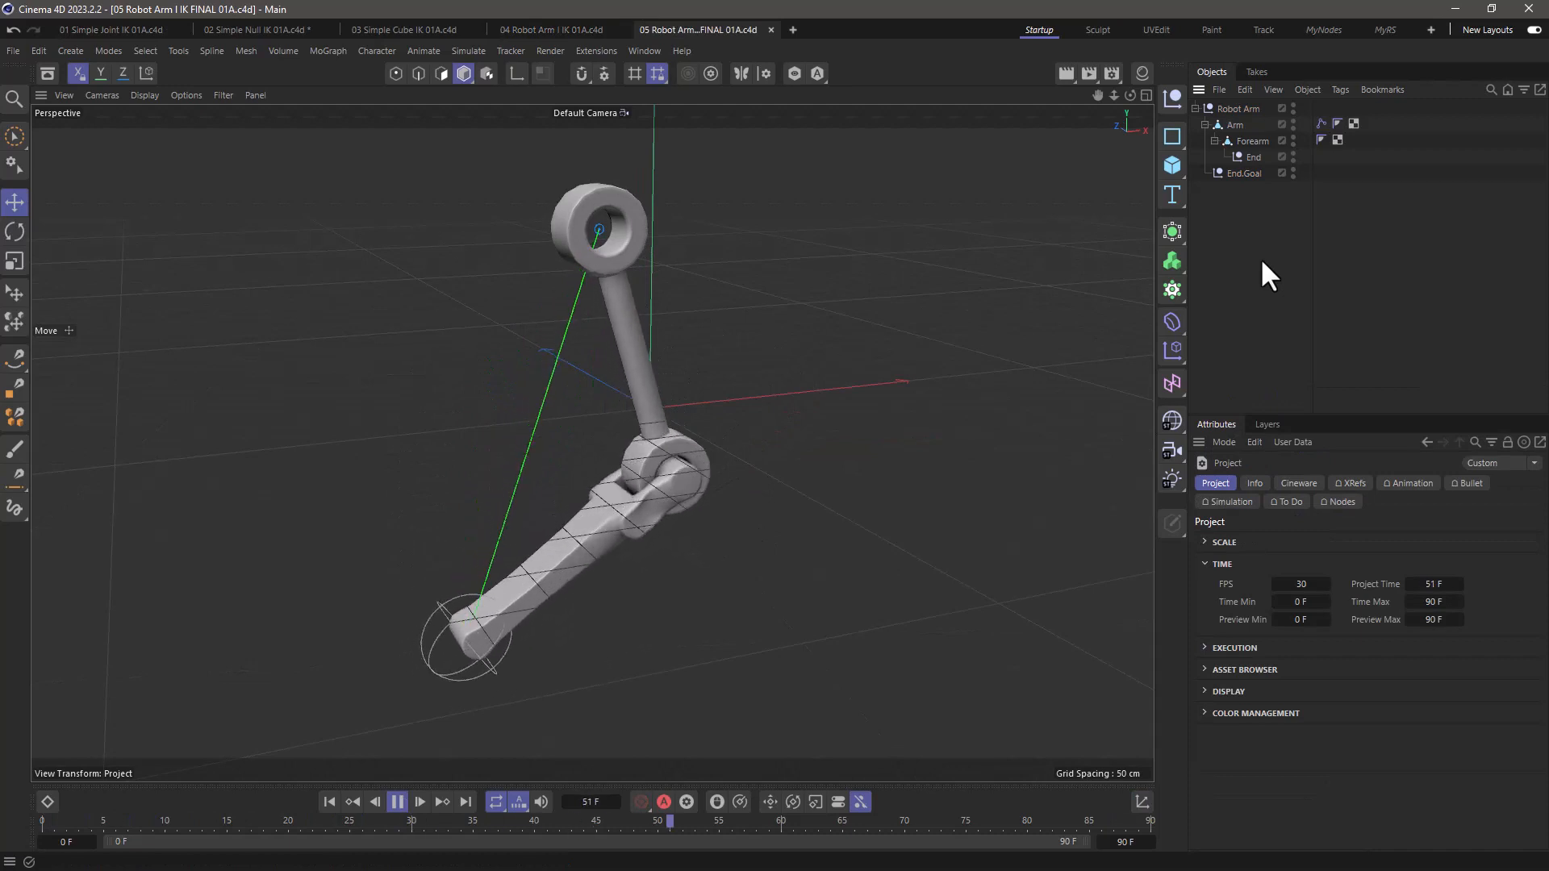
# Scrub the finished robot arm file's timeline to watch the arm reach toward its goal
pyautogui.moveTo(670, 821); pyautogui.dragTo(275, 821)
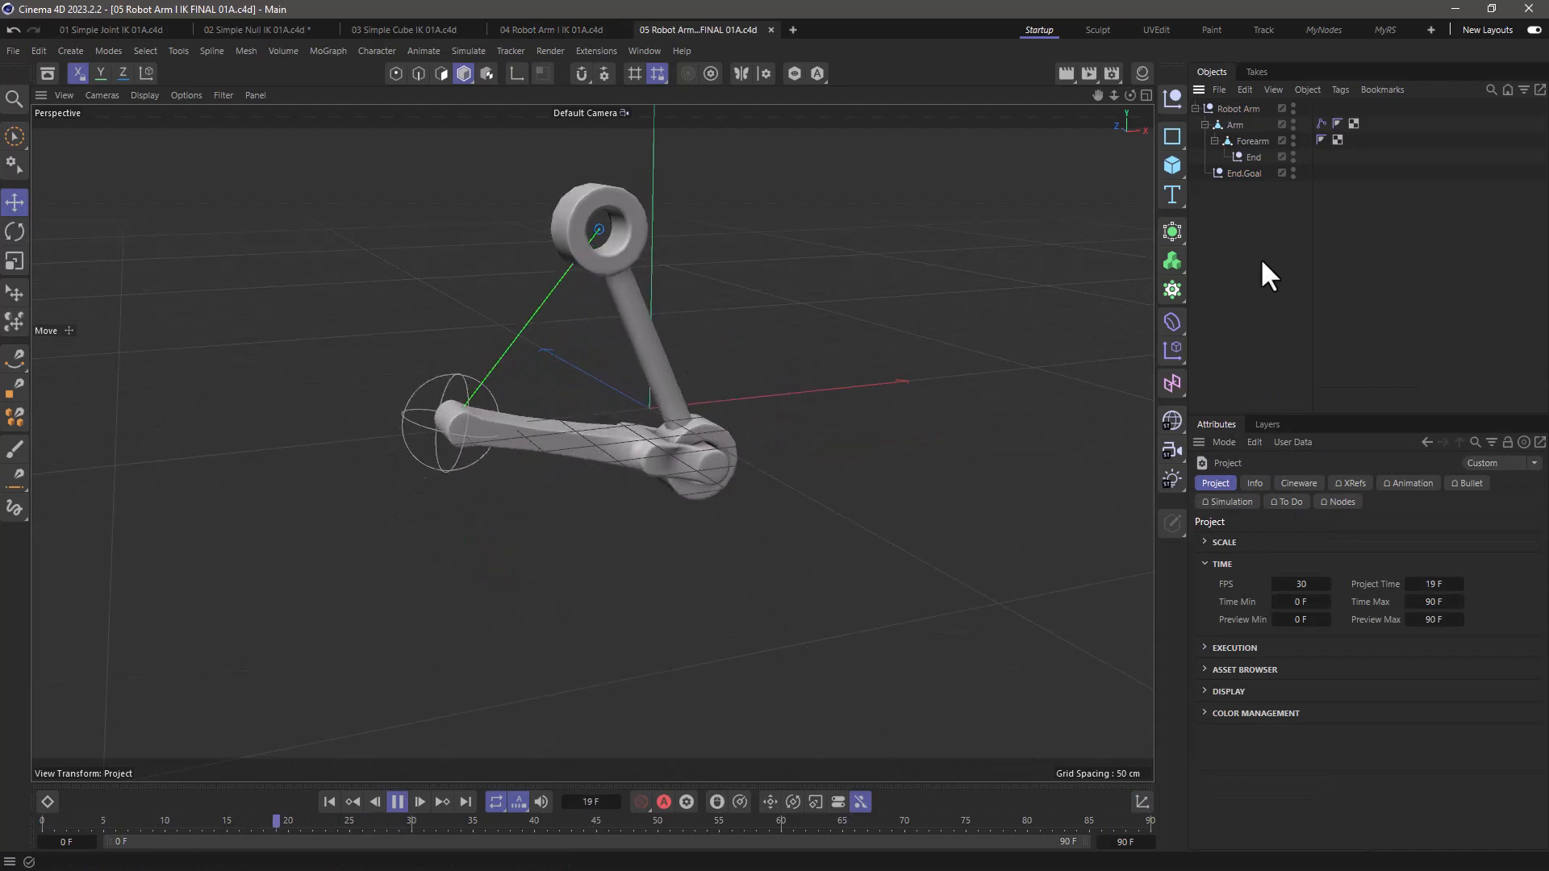